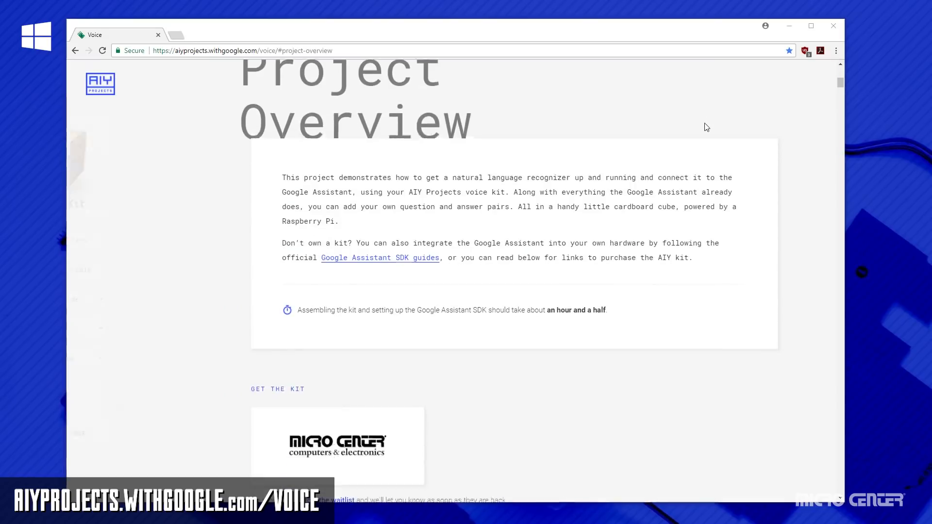
Step: Start downloading the Voice Kit SD image from the AIY Assembly Guide
left_click(121, 299)
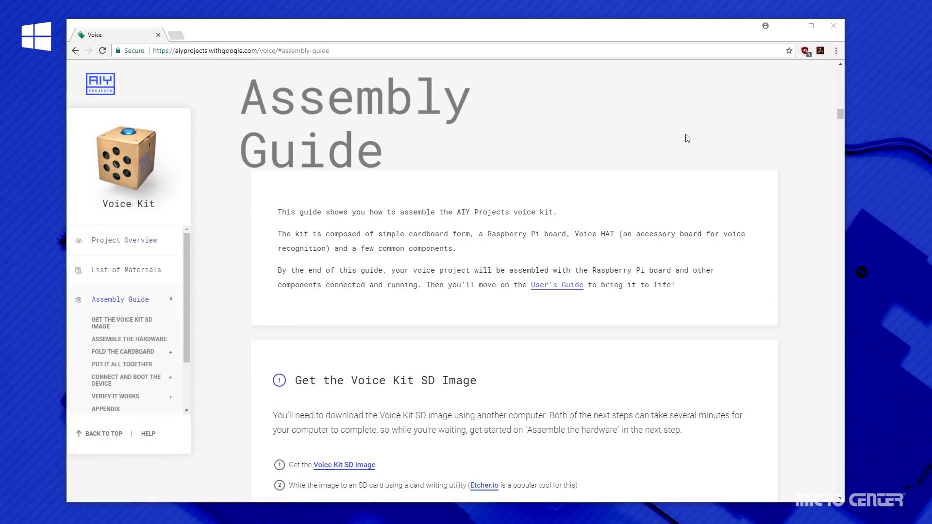
left_click(122, 323)
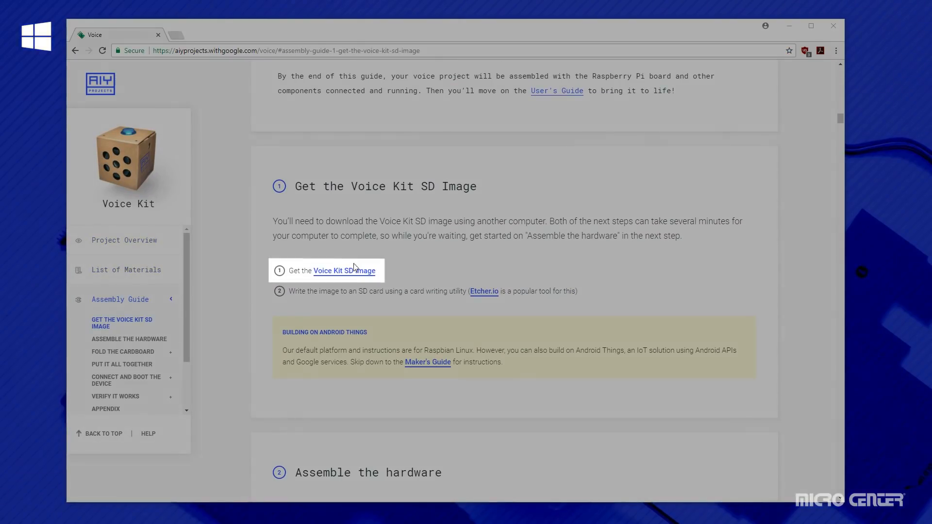
left_click(343, 271)
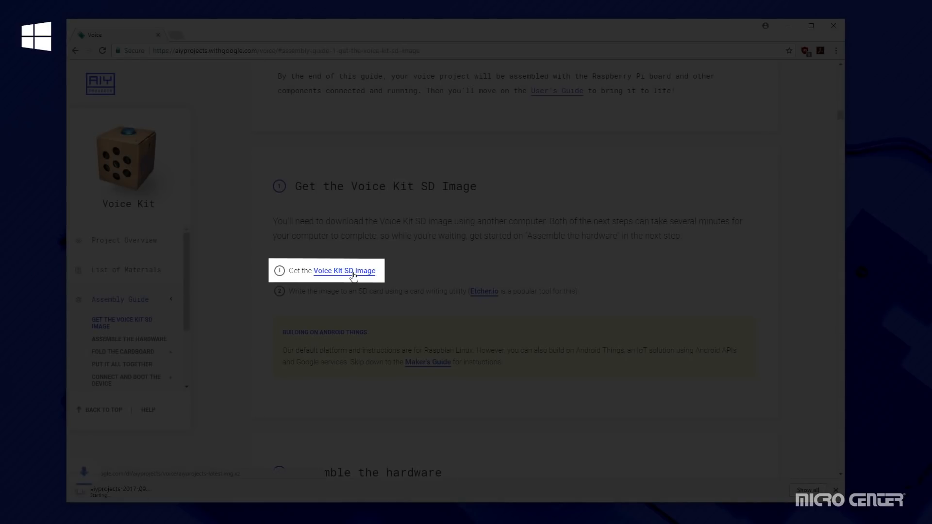
left_click(344, 271)
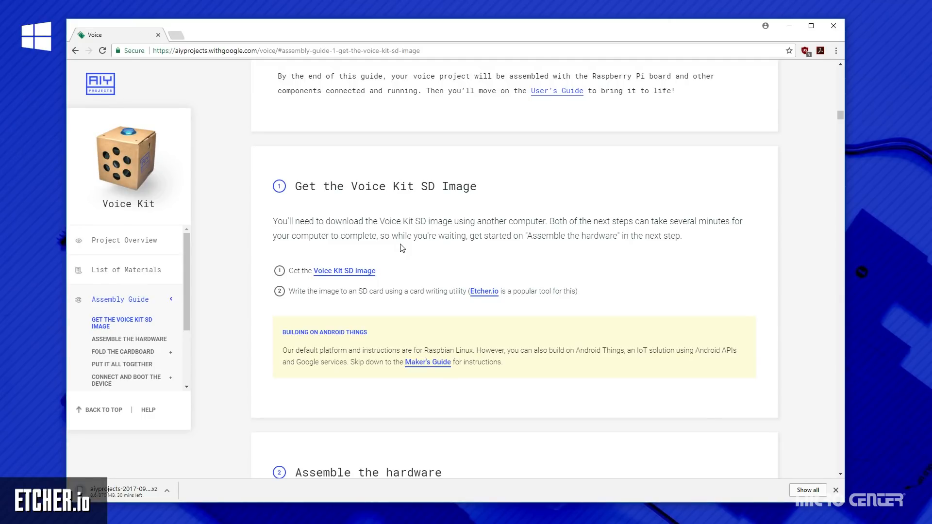
Step: Get the Etcher installer for Windows x64 from etcher.io
left_click(484, 292)
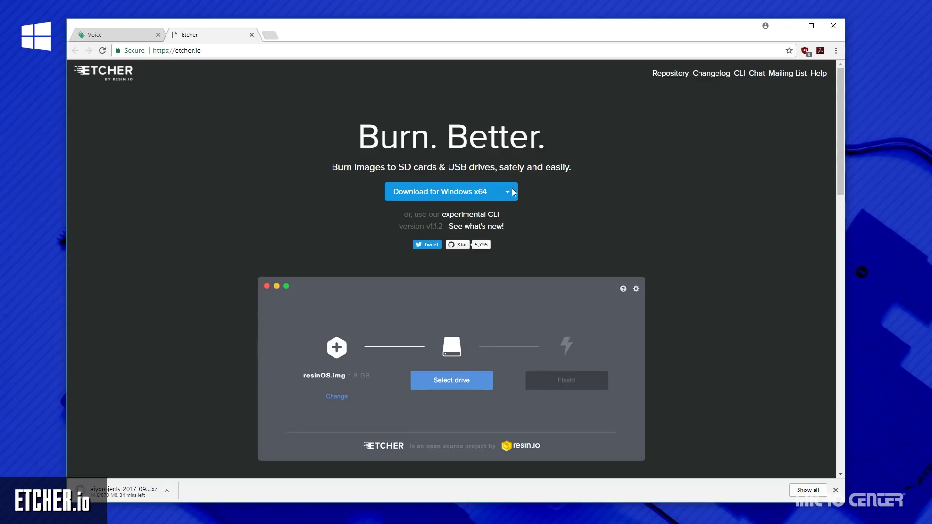
left_click(506, 191)
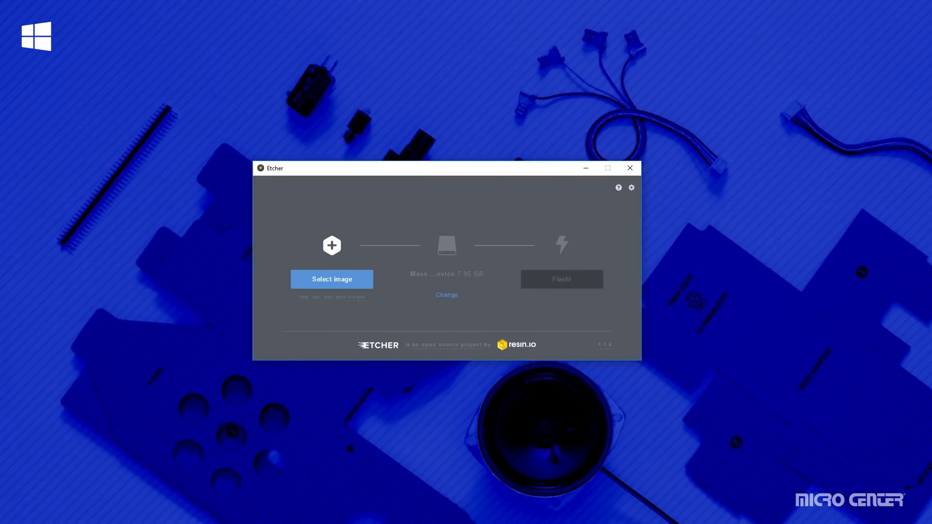
mouse_move(333, 279)
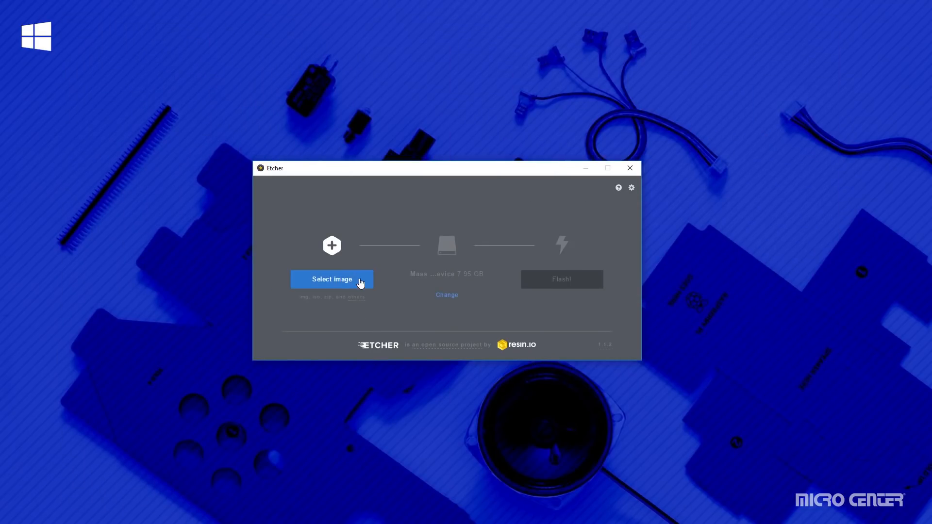
Step: Flash aiyprojects-2017-09-11.img.xz onto the 7.95 GB USB mass storage drive
left_click(332, 279)
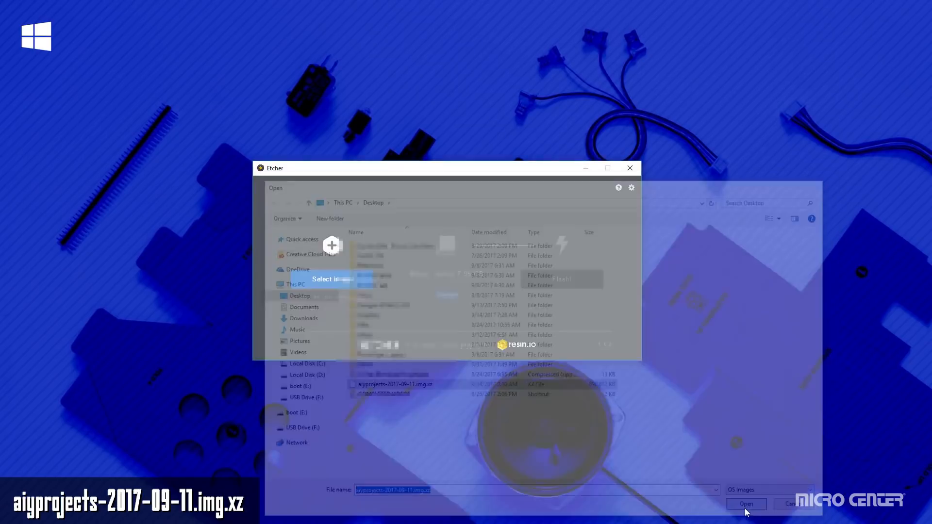
left_click(746, 505)
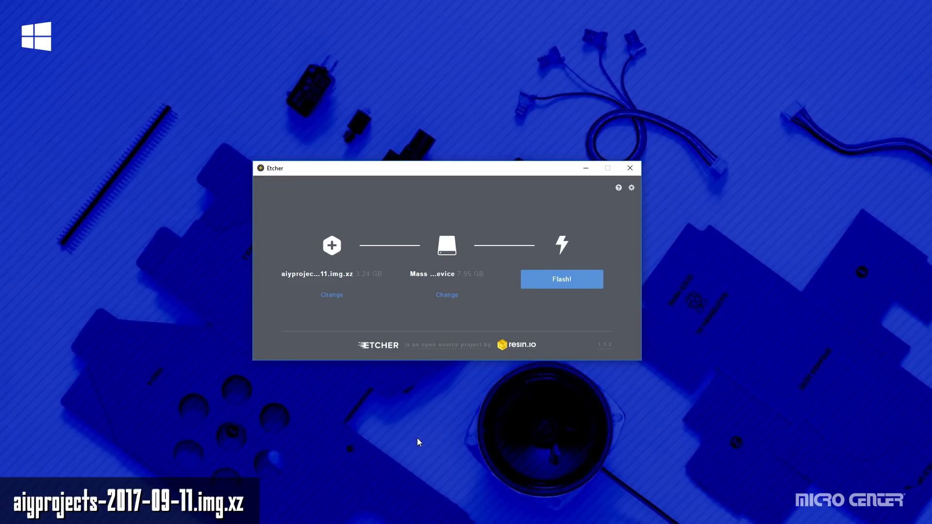
mouse_move(341, 279)
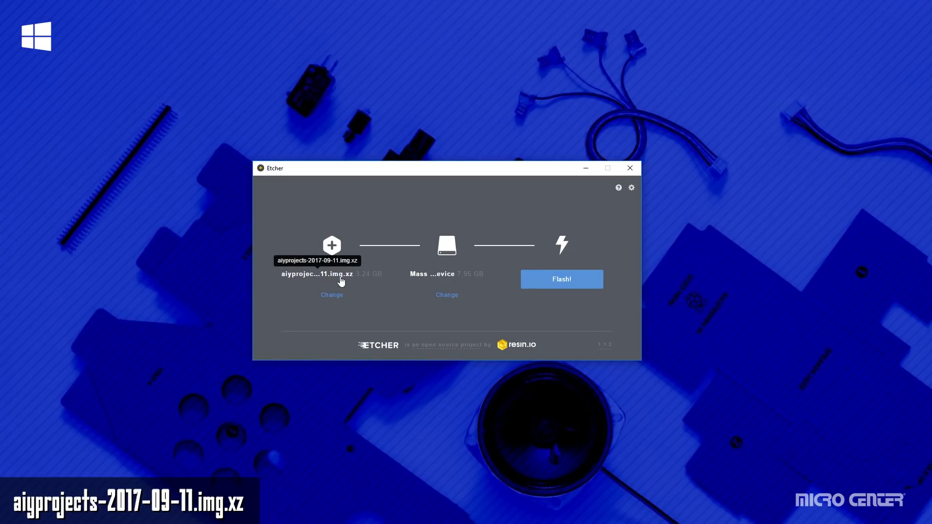
mouse_move(442, 314)
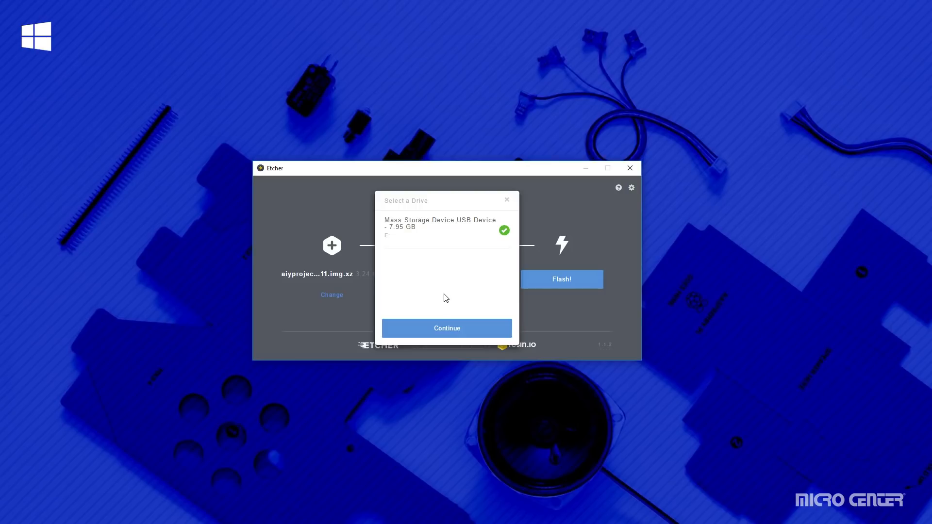
left_click(446, 327)
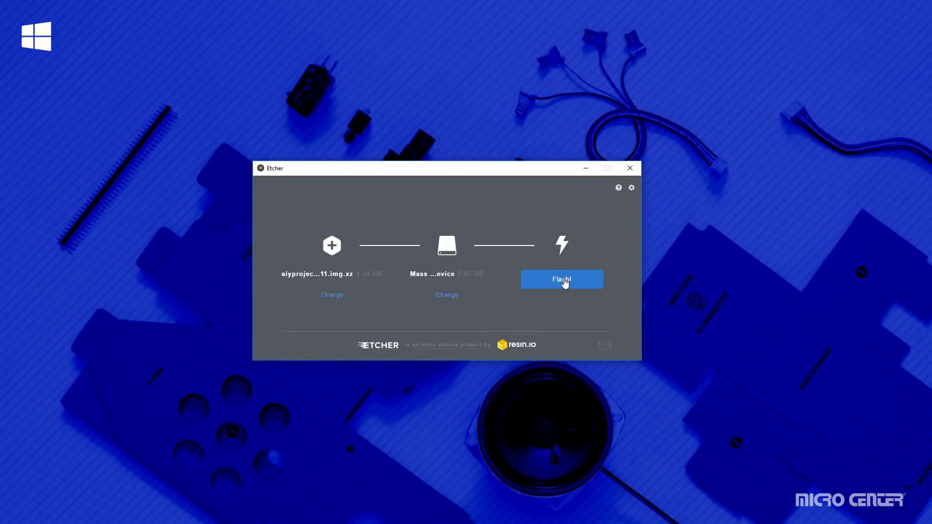
left_click(561, 280)
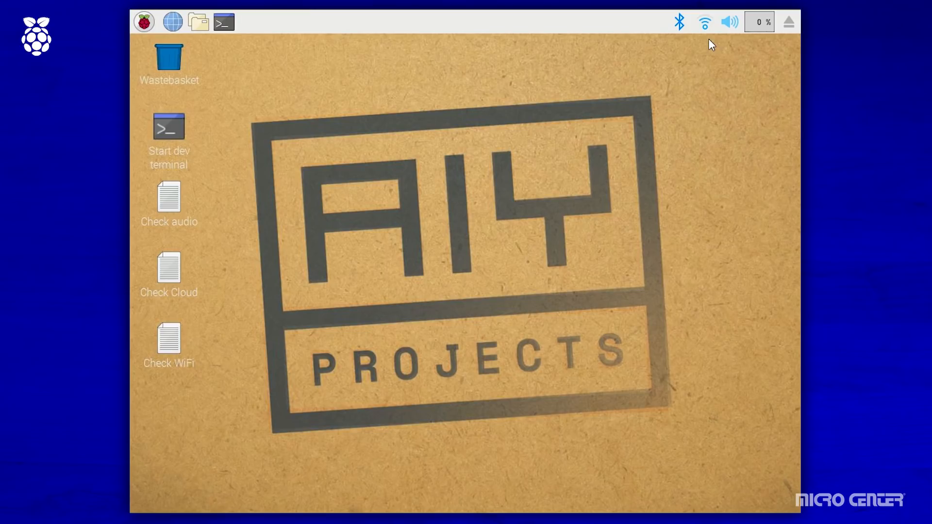
Step: Run the Check WiFi script to confirm the connection works
left_click(169, 351)
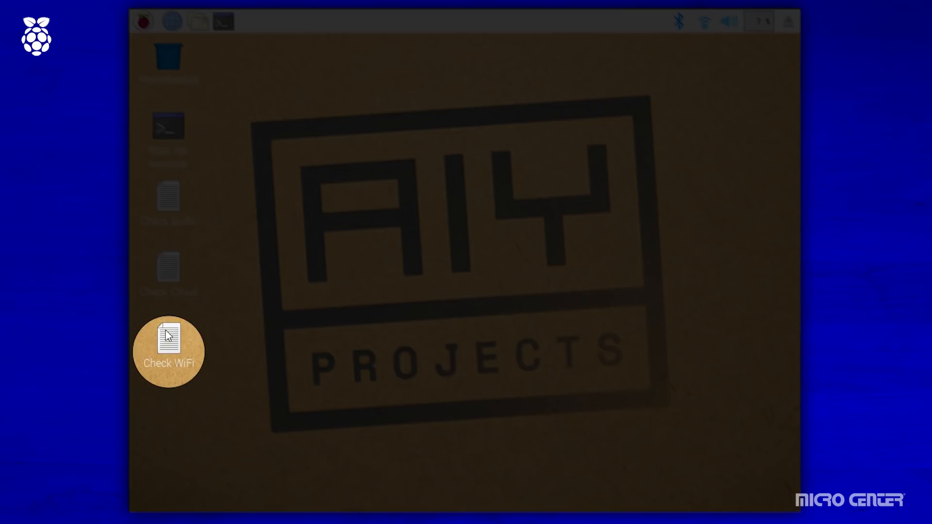
double_click(168, 351)
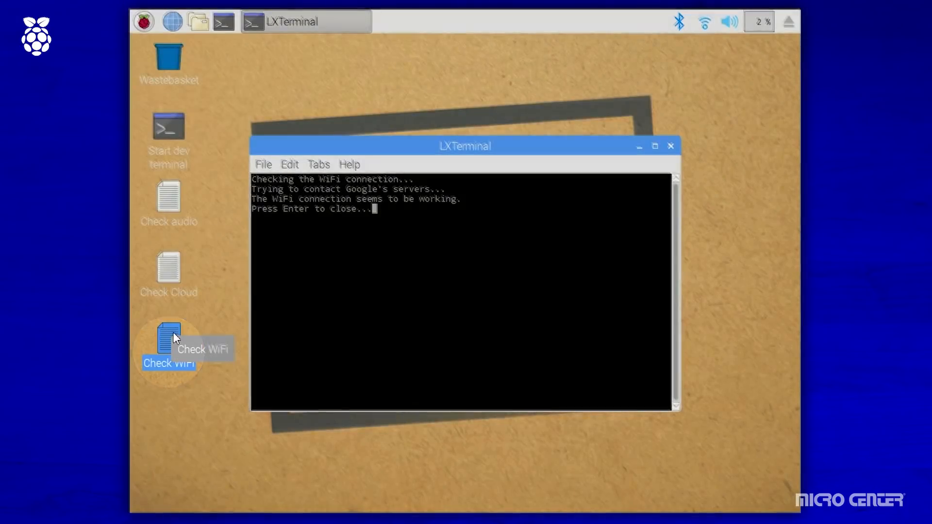
mouse_move(205, 324)
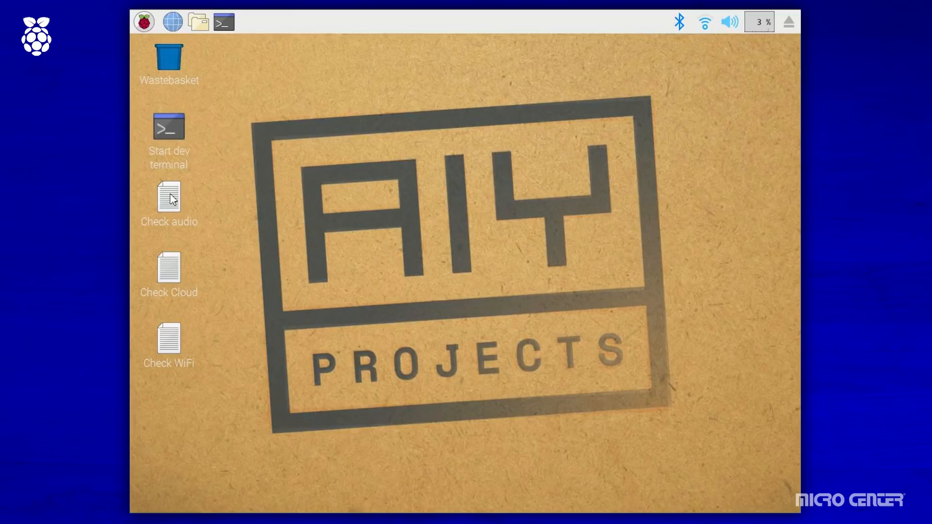
Step: Run Check audio and answer y to confirm the speaker and microphone both work
left_click(169, 202)
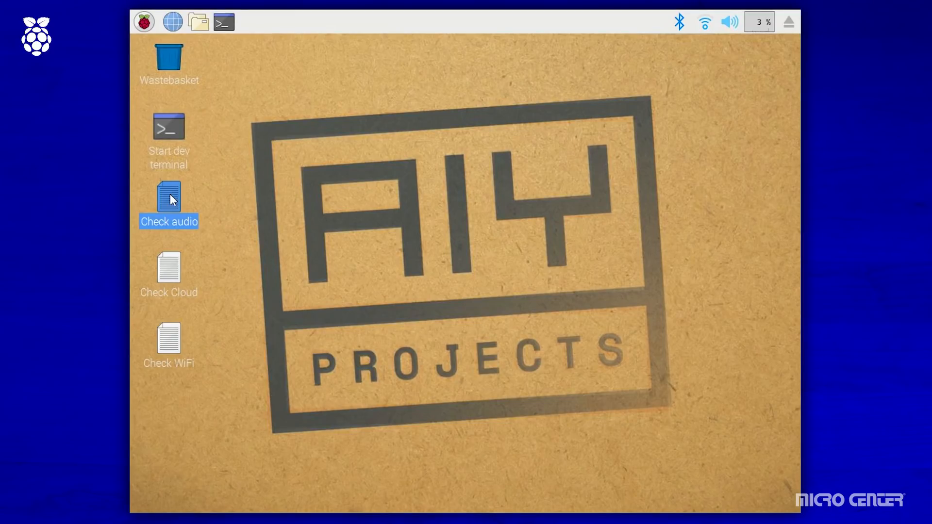
double_click(168, 202)
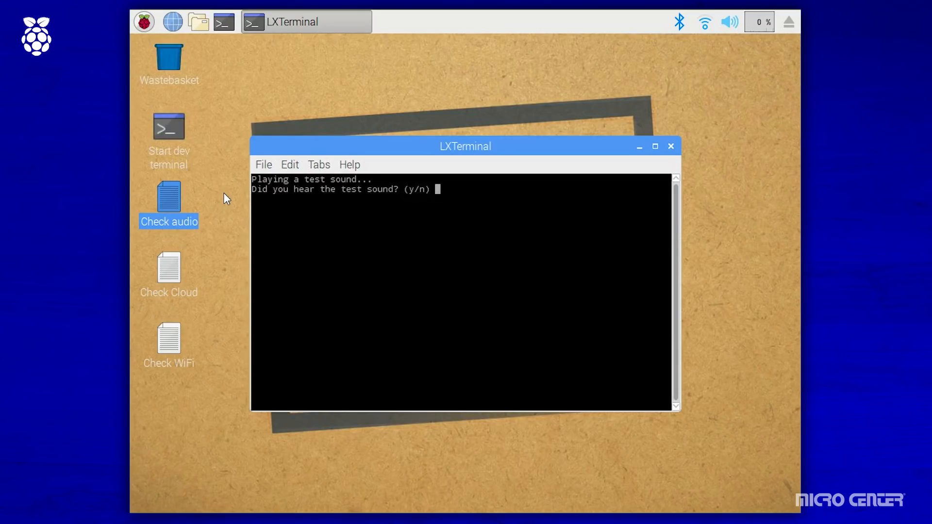
type("y")
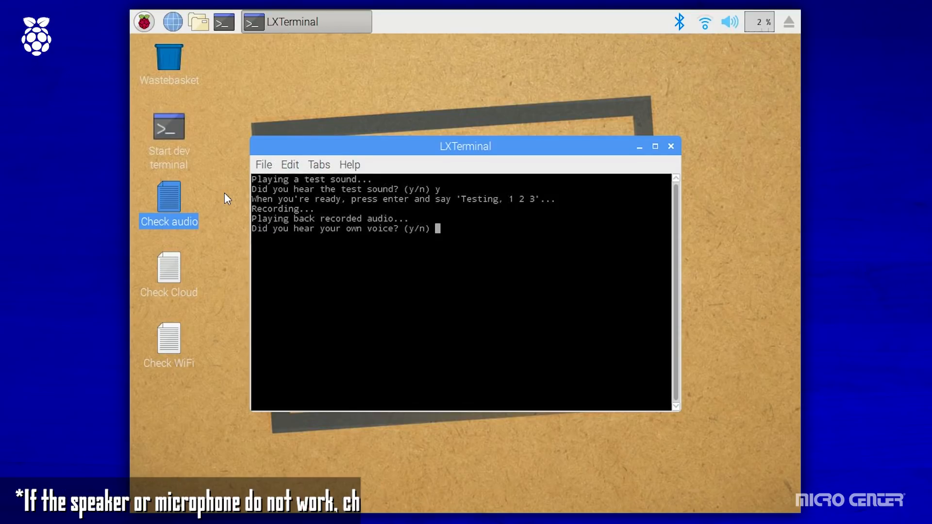
type("y")
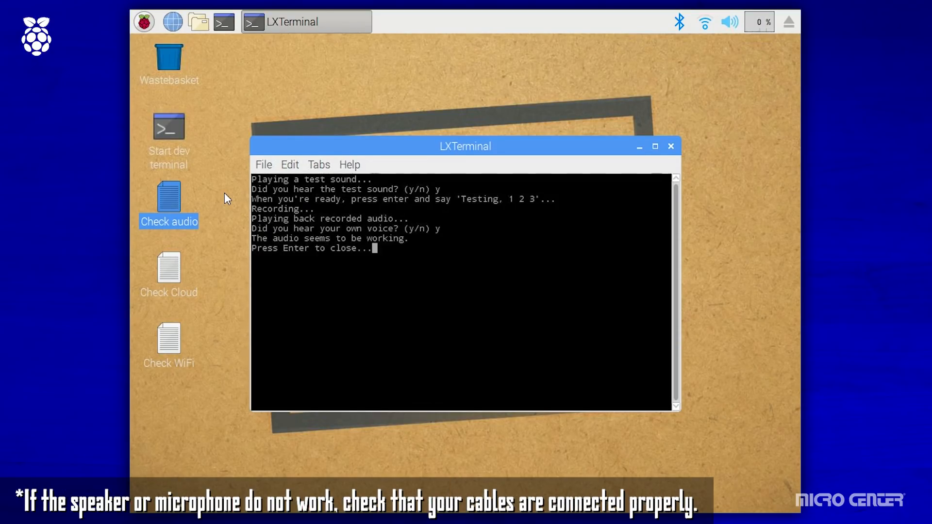
key("enter")
type("c")
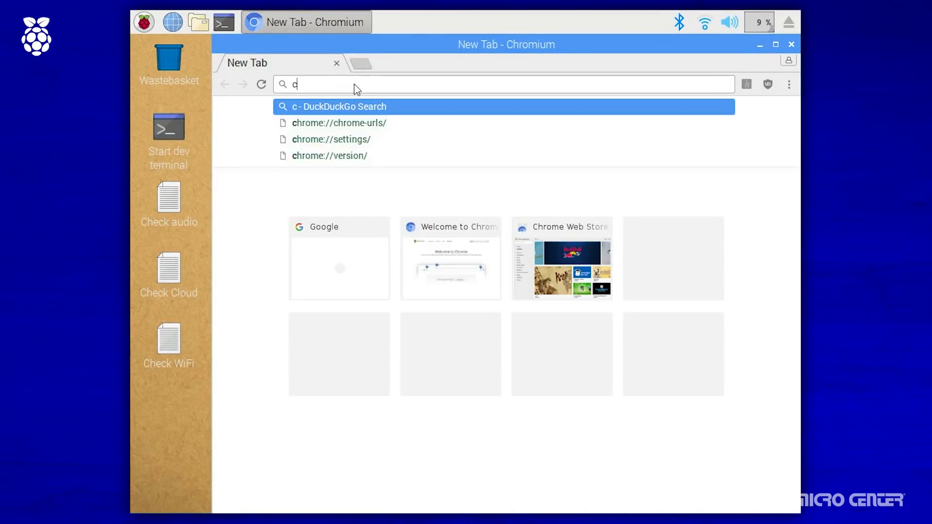
Step: Go to console.cloud.google.com and start a new project from the project list
type("onsole.cloud.google.com/start")
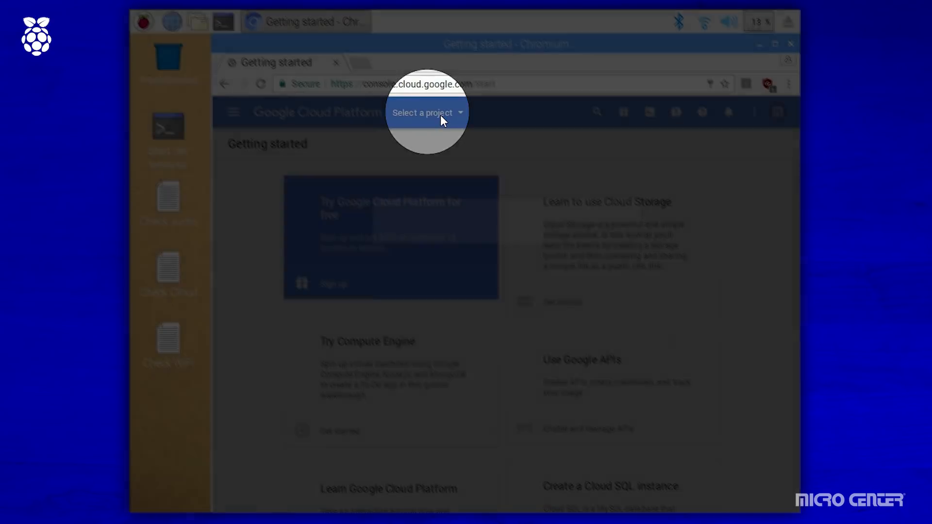
left_click(424, 113)
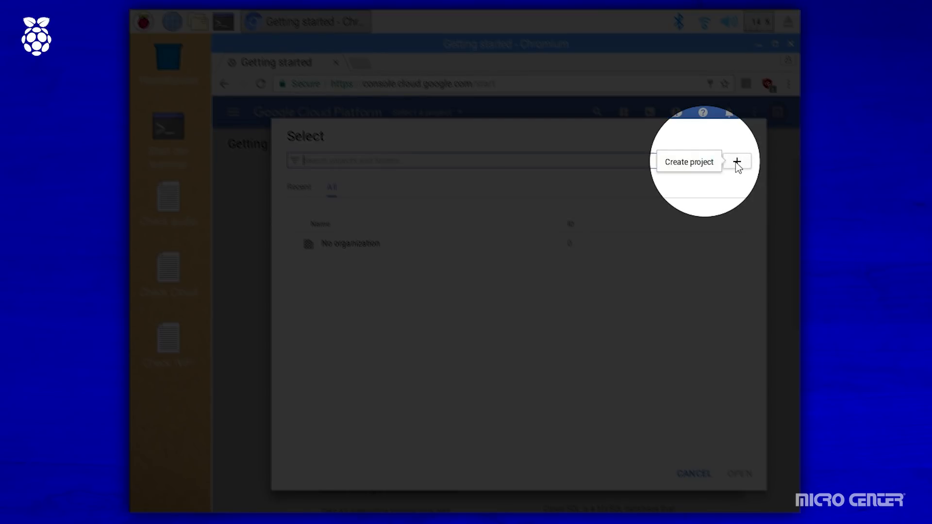
left_click(737, 161)
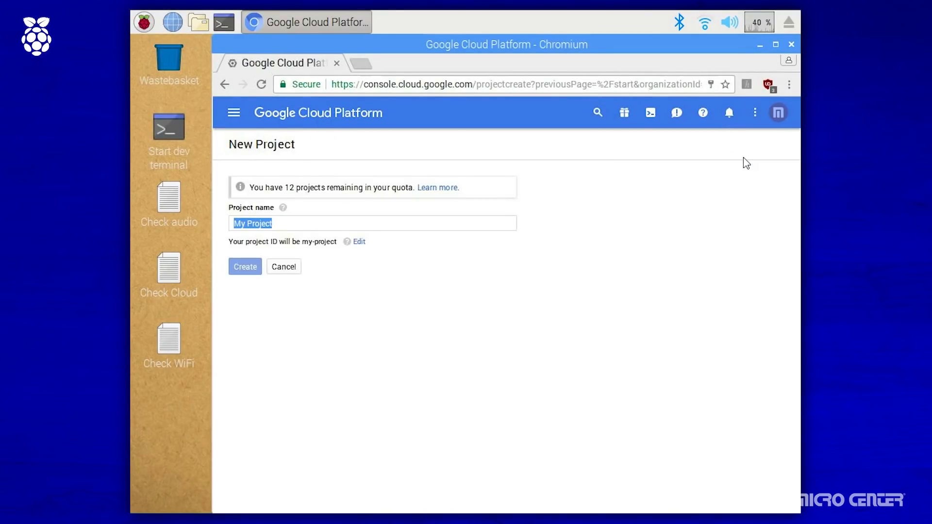
Step: Name the new project AIY Kit and submit it for creation
type("AIY Kit")
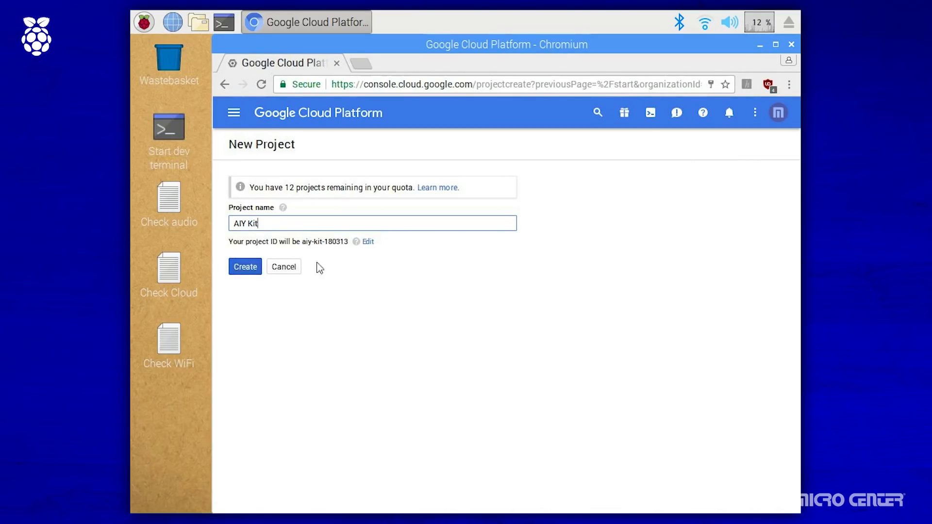
left_click(245, 266)
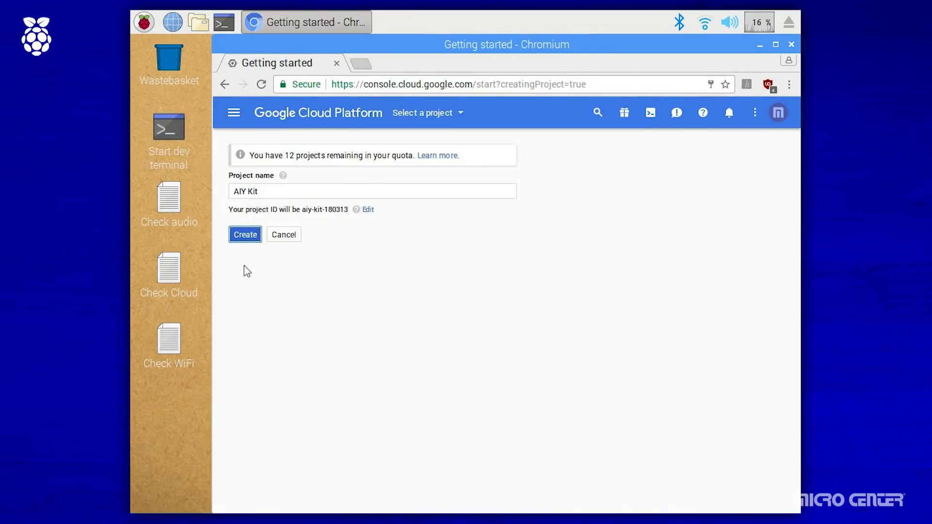
left_click(245, 234)
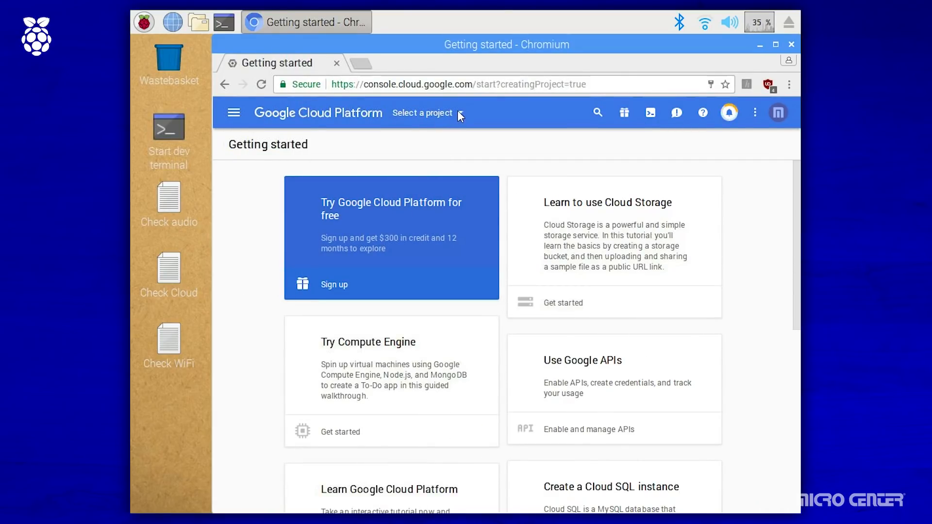
Step: Reach the AIY Kit project's APIs & services dashboard and its API library
left_click(422, 112)
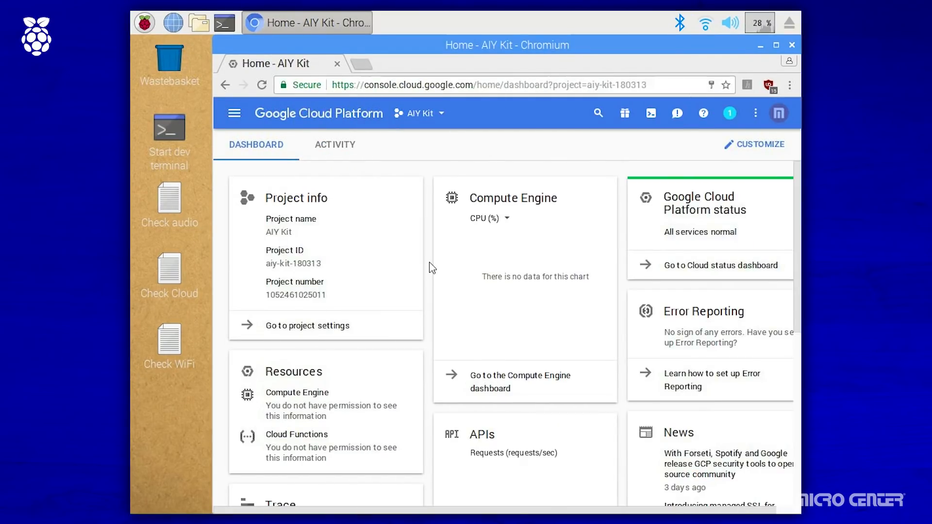
left_click(234, 113)
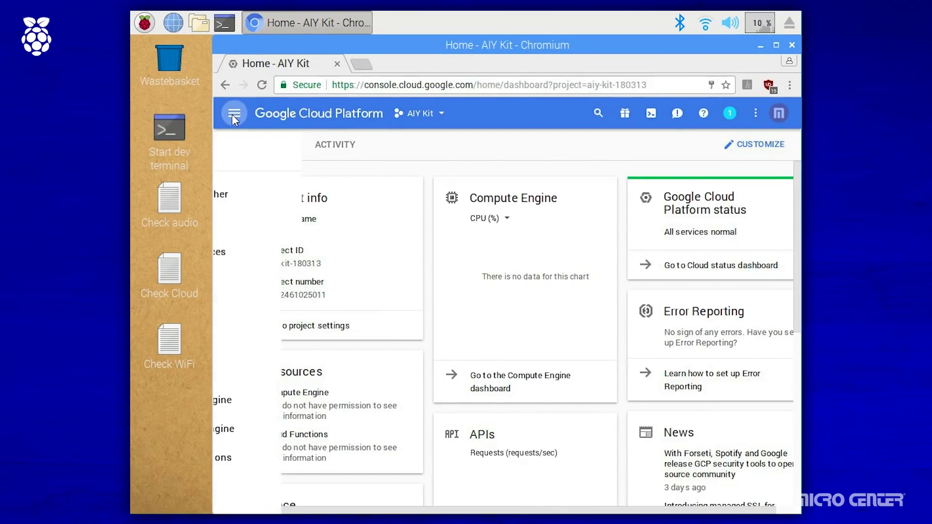
left_click(234, 113)
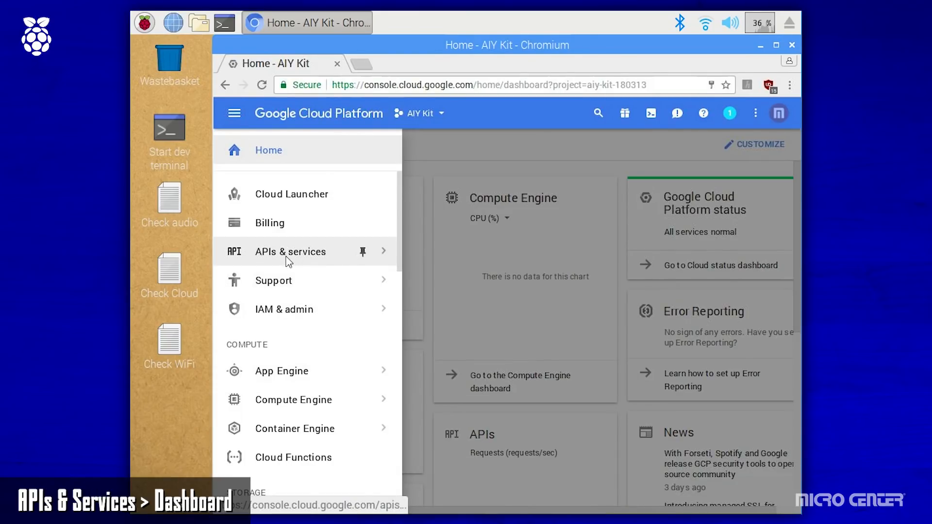
left_click(291, 251)
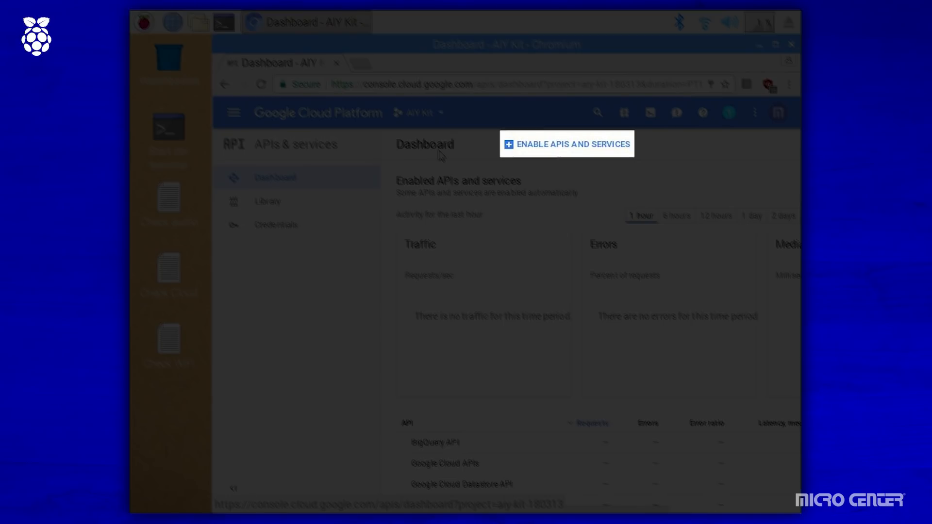
left_click(565, 144)
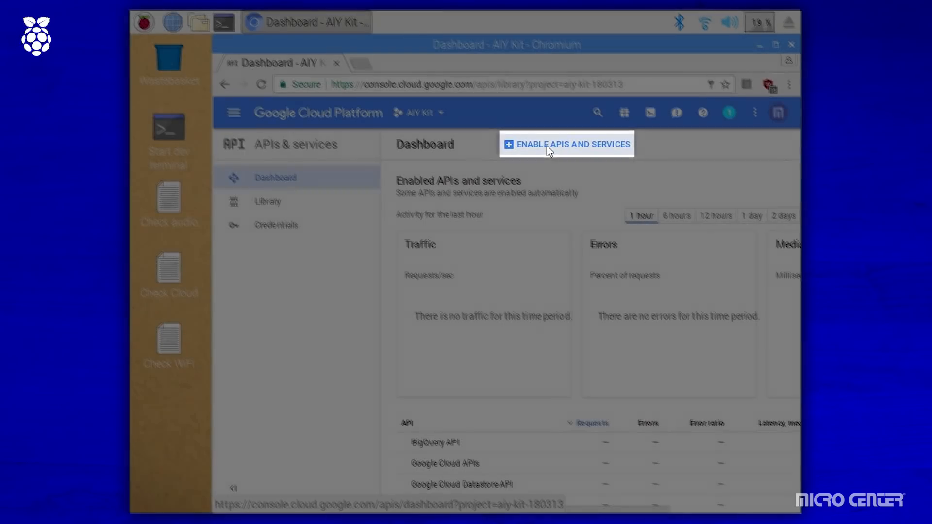
left_click(566, 144)
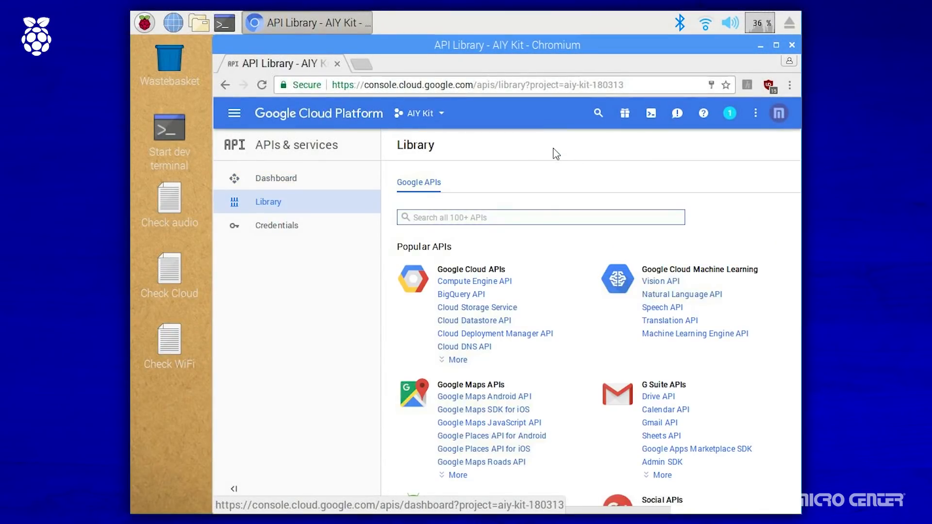
Step: Find the Google Assistant API by searching 'assist' and enable it
type("assistant")
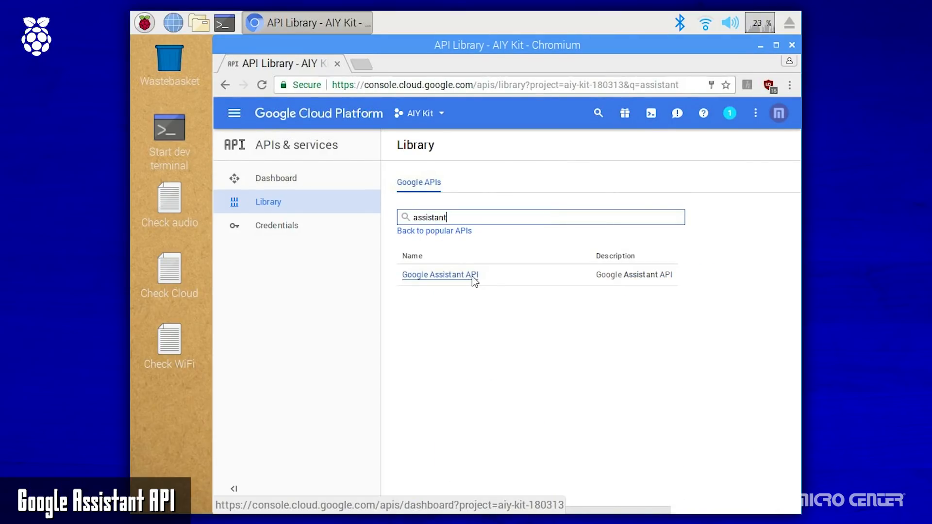
left_click(439, 275)
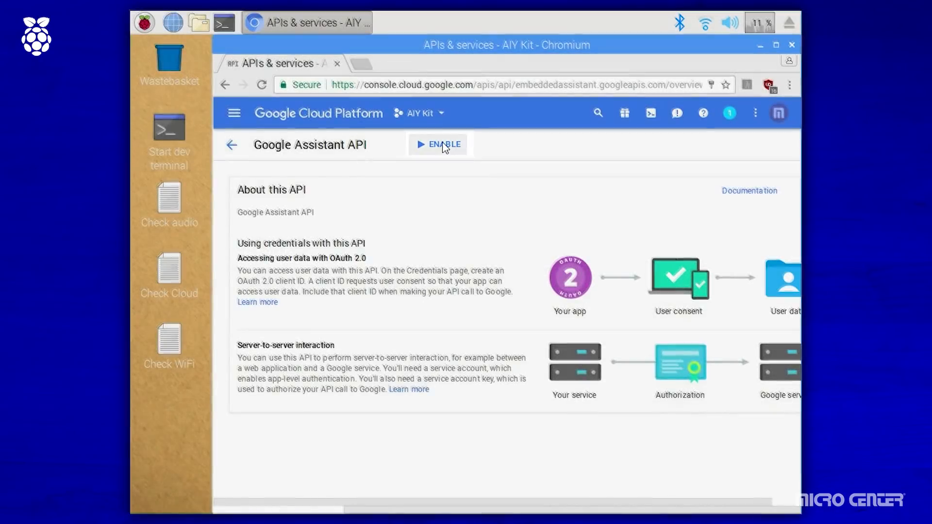
left_click(438, 144)
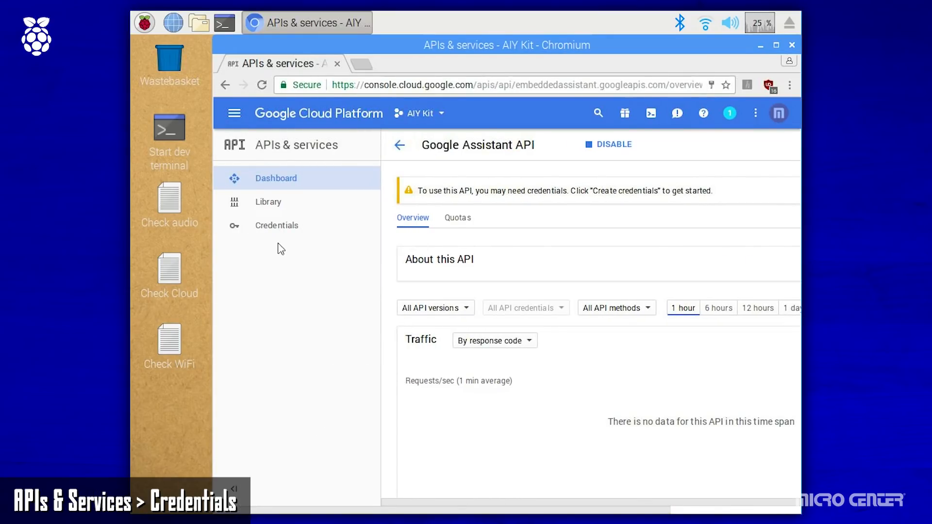
Step: Begin an OAuth client ID from Credentials and go to configure the consent screen
left_click(277, 225)
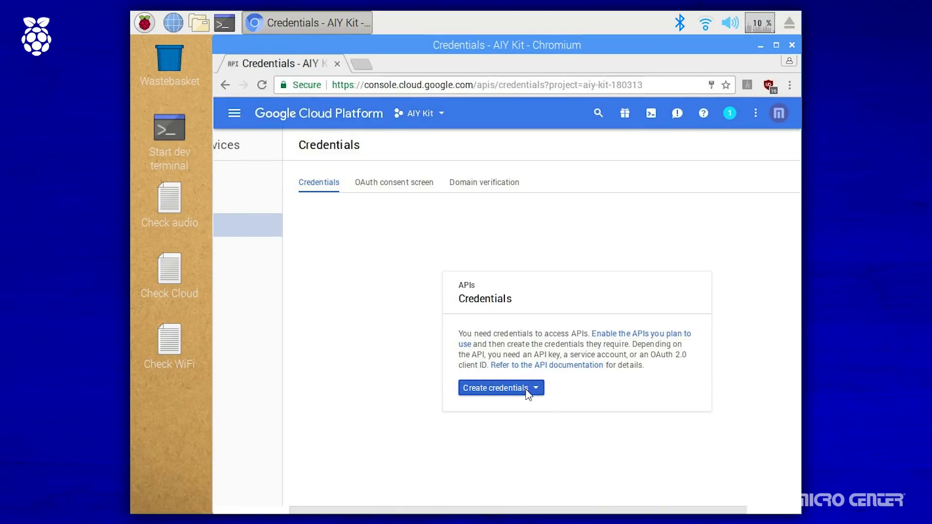
left_click(501, 388)
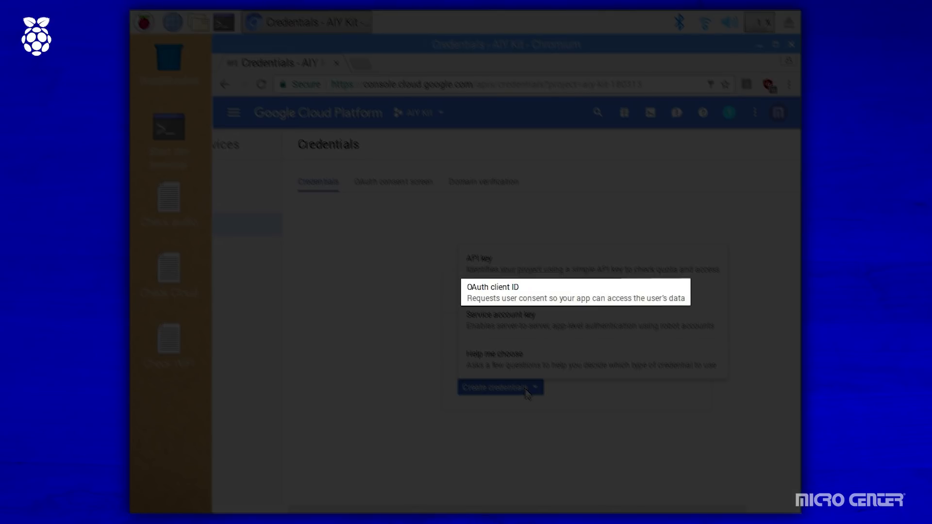
left_click(491, 293)
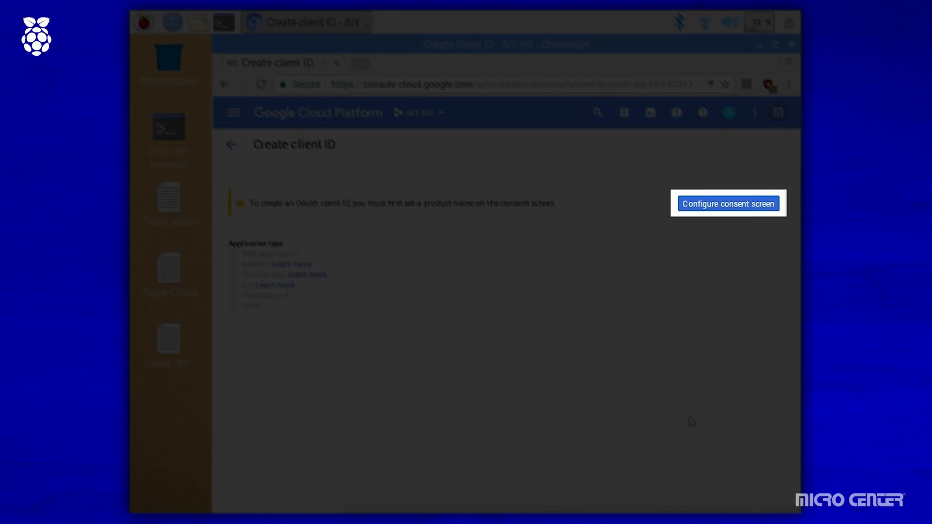
left_click(727, 203)
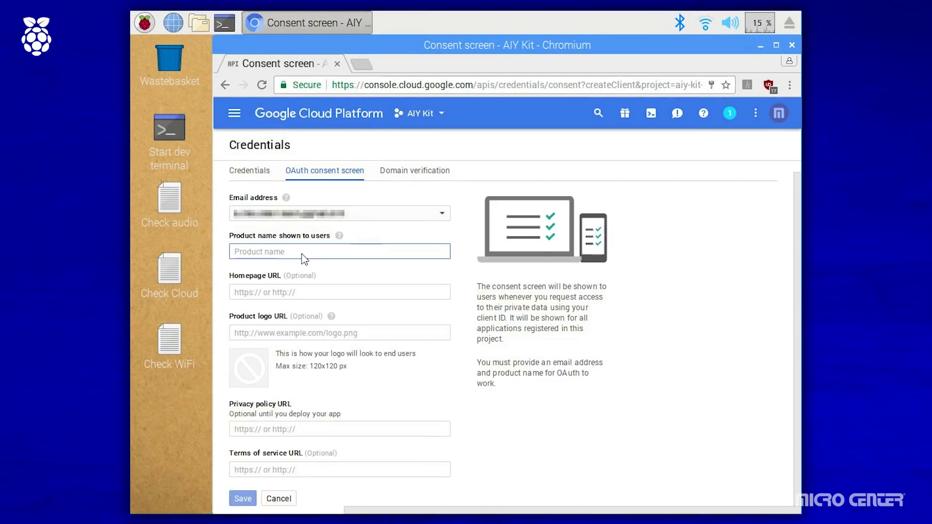
Step: Save AIY Kit as the consent screen product name and choose application type Other
type("AIY Kit")
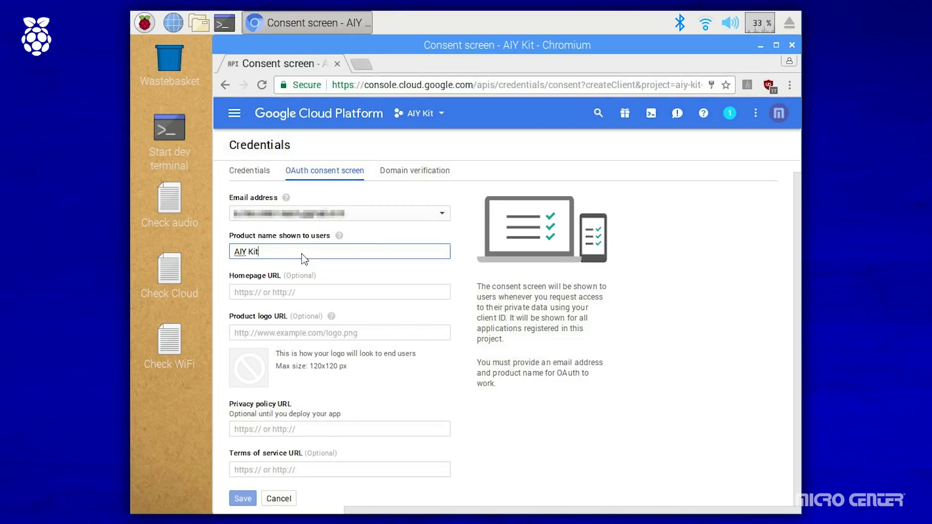
left_click(242, 498)
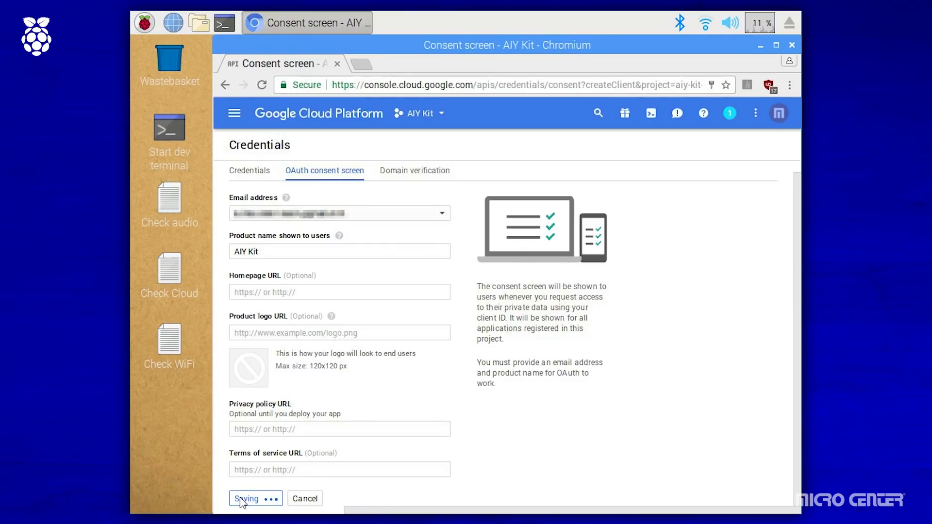
left_click(247, 499)
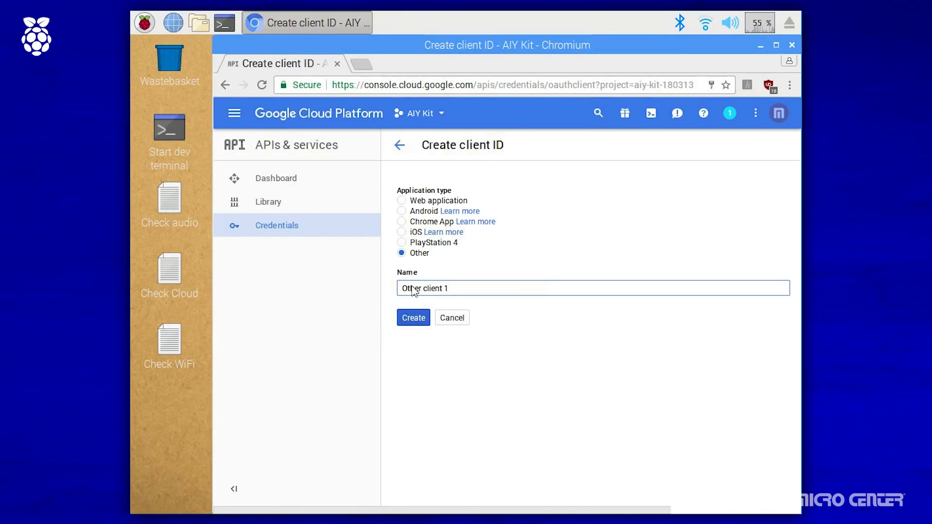
Step: Create the OAuth client ID named AIY Kit 1 and dismiss its secret summary
type("AIY Kit 1")
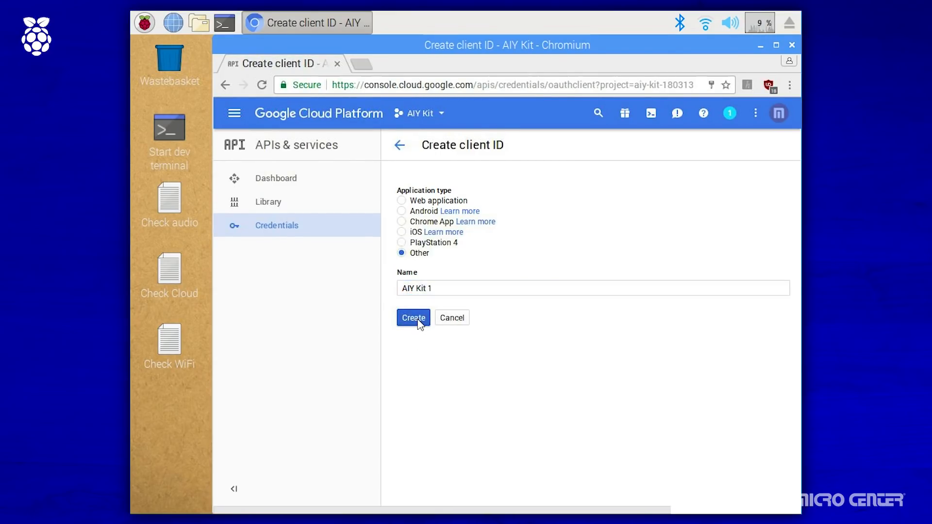
left_click(413, 317)
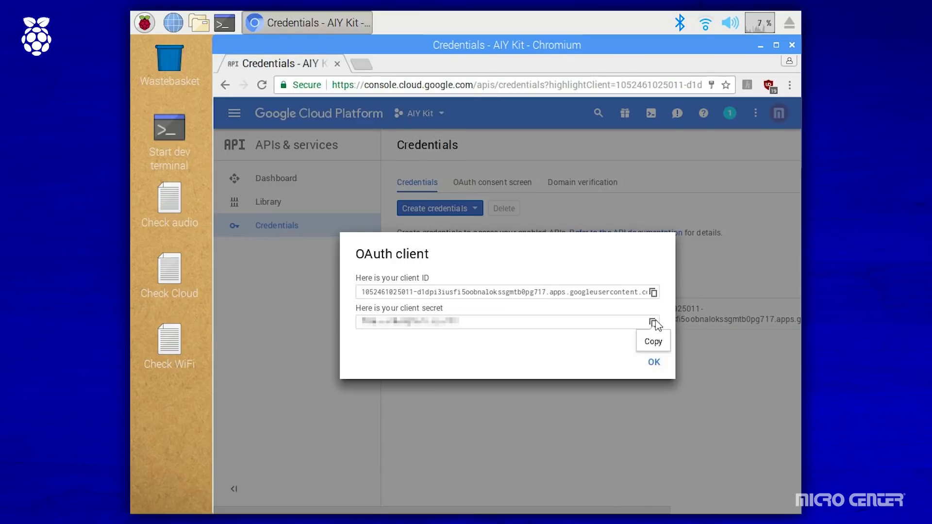
left_click(652, 363)
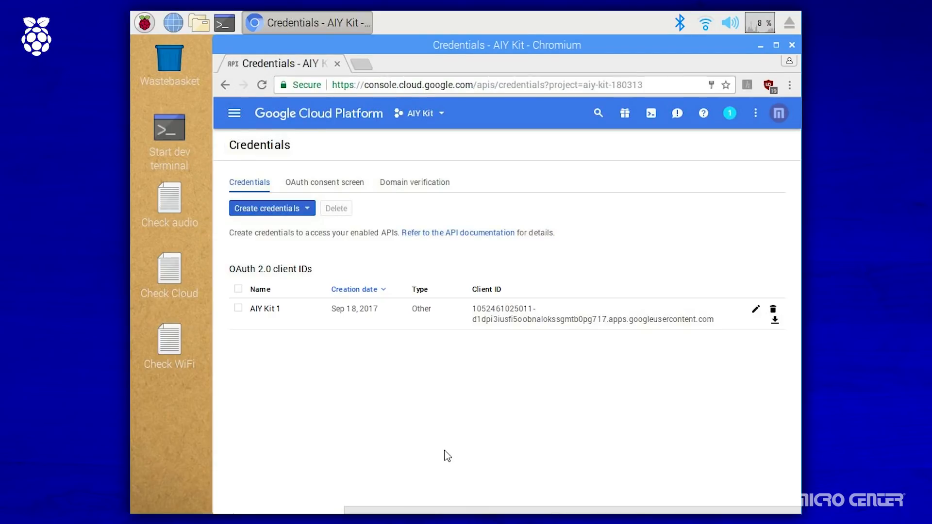
Step: Download the AIY Kit 1 client JSON and show all downloads in Chromium
left_click(774, 320)
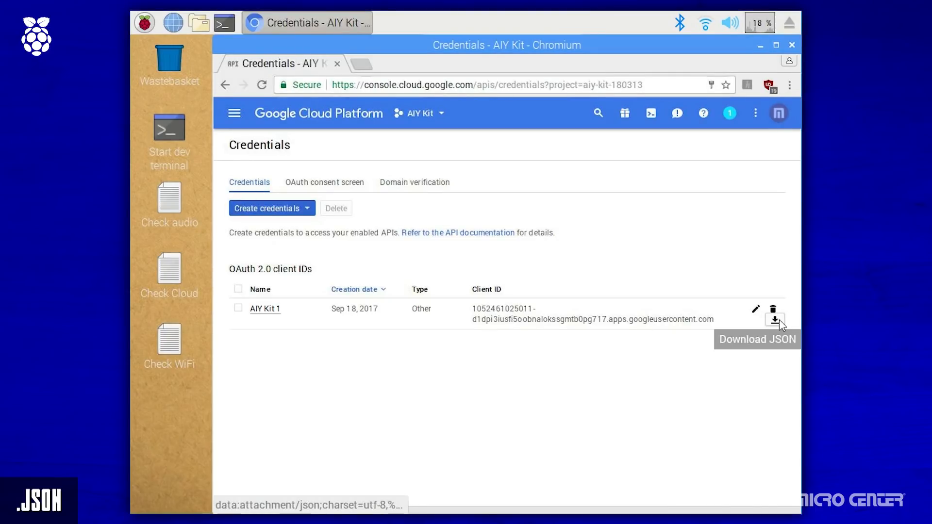
left_click(774, 323)
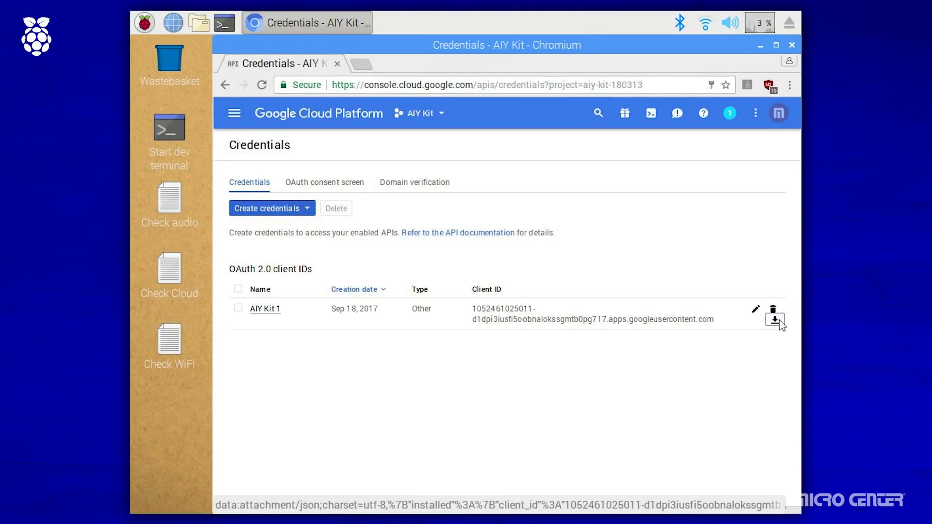
left_click(774, 317)
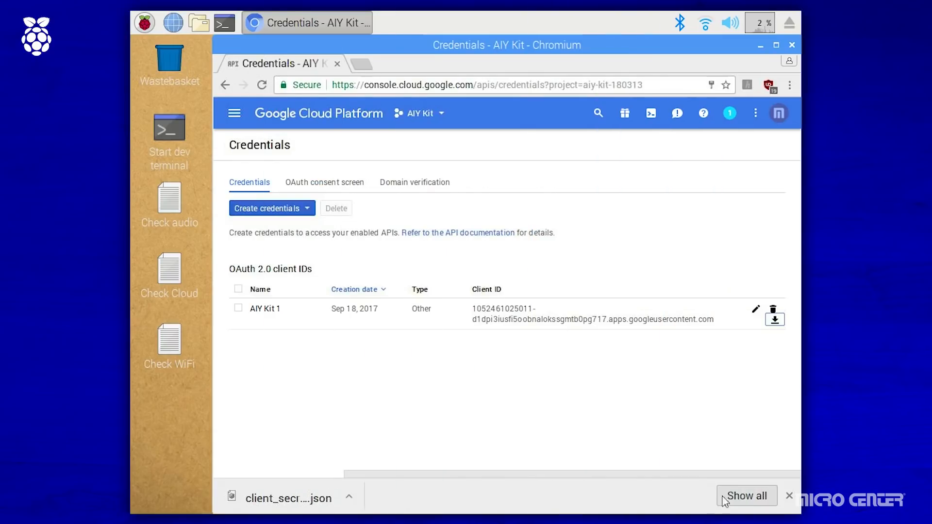
left_click(746, 496)
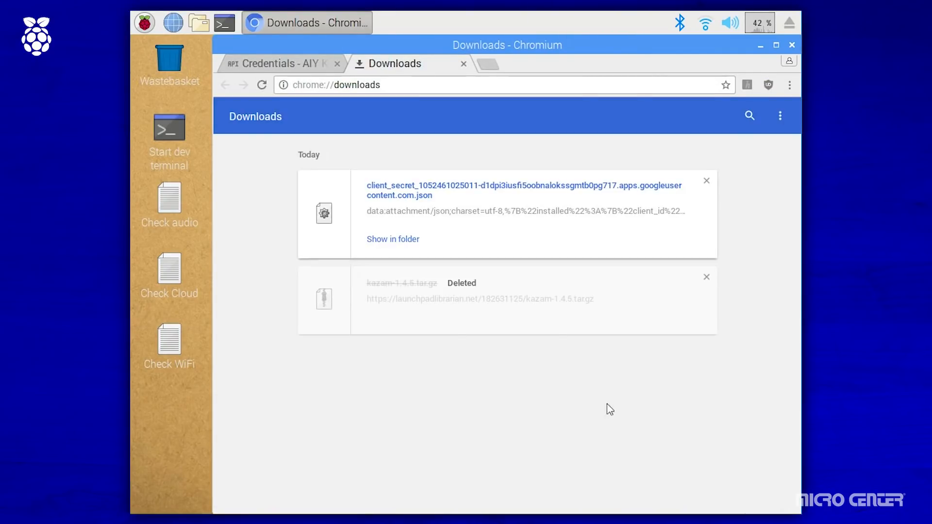
Step: Rename the downloaded client_secret file in /home/pi/Downloads to assistant.json
left_click(392, 239)
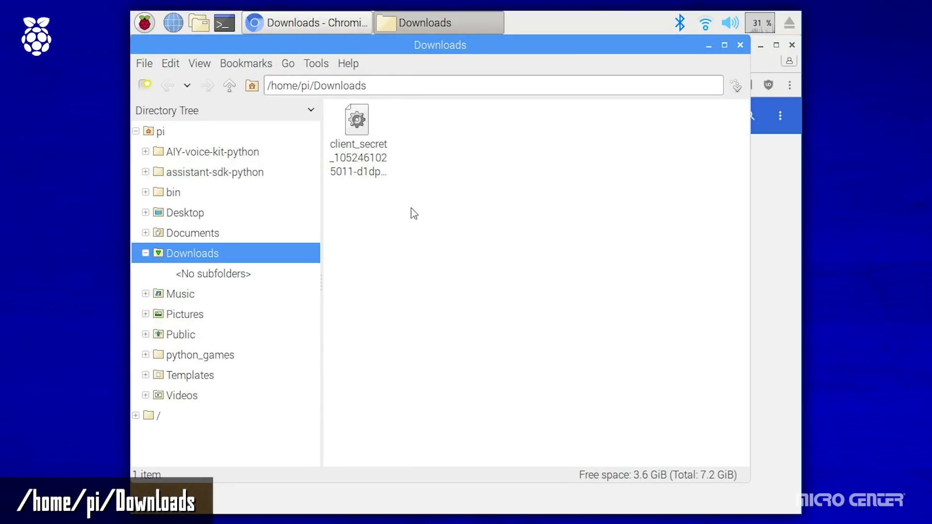
left_click(356, 126)
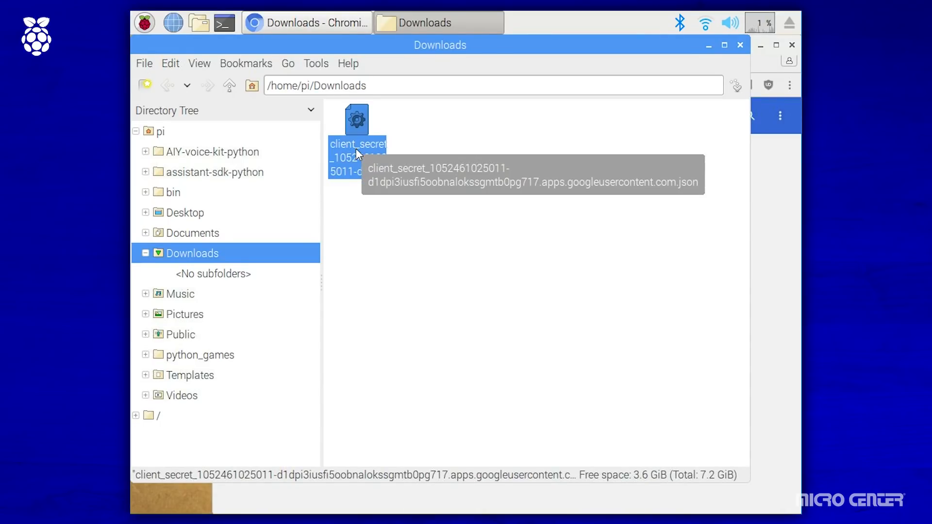
right_click(356, 152)
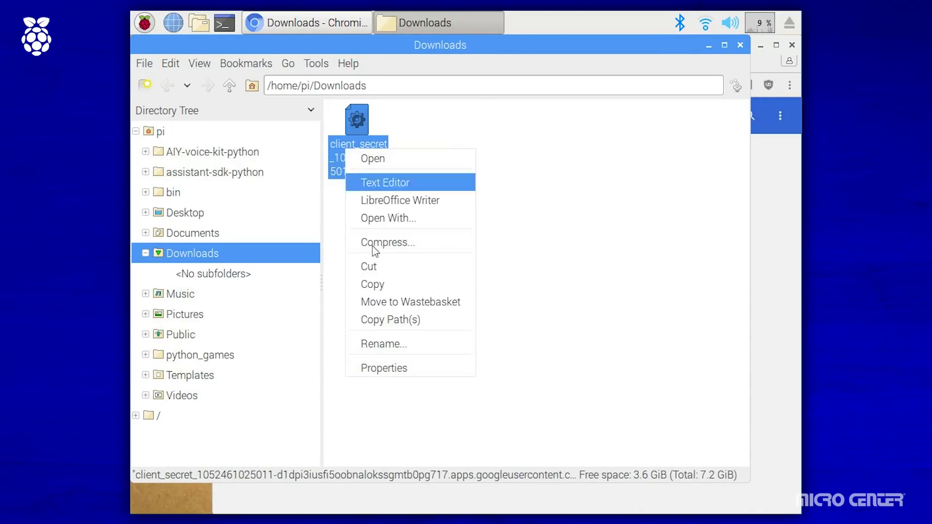
left_click(383, 344)
type("assistant.json")
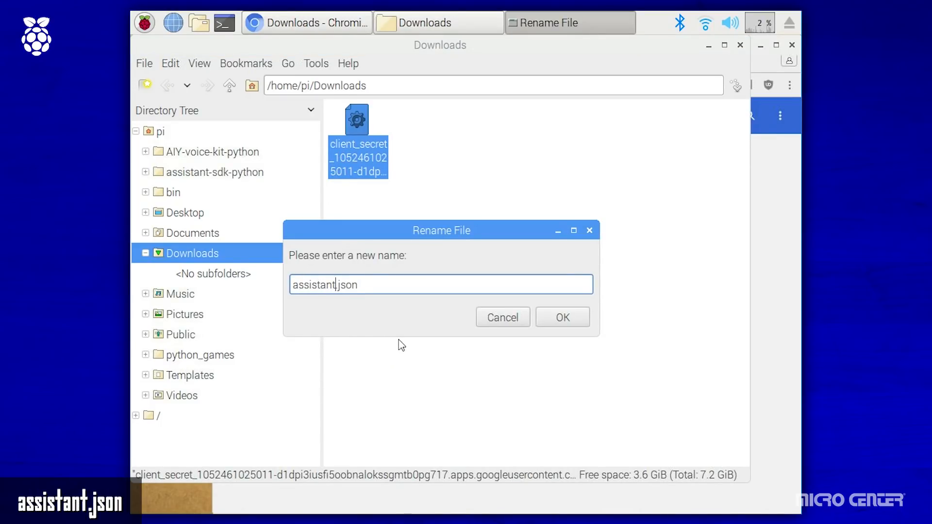
left_click(562, 317)
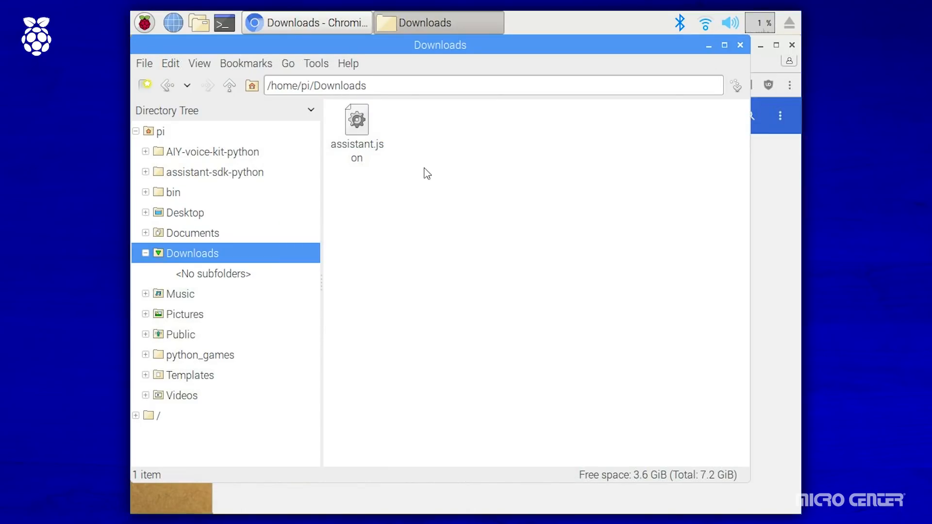
left_click(357, 126)
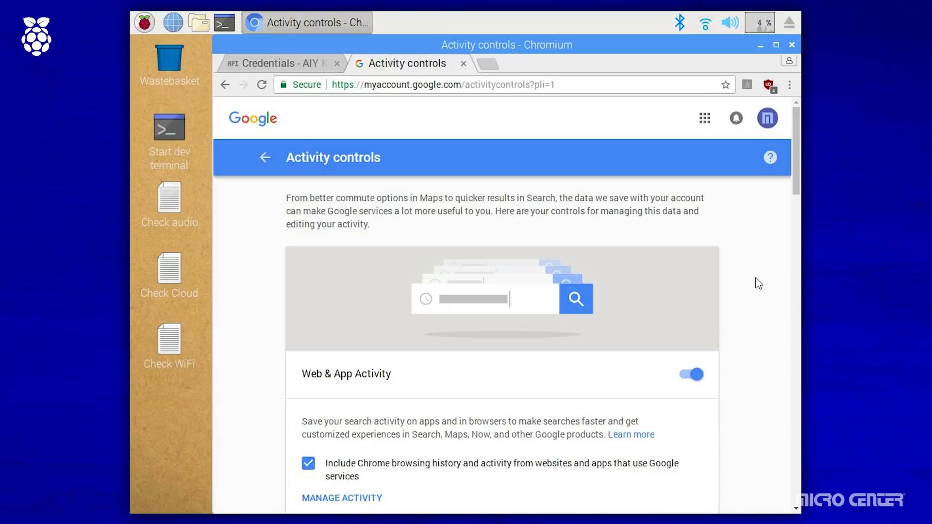
Step: Turn on Location History in Activity controls and confirm TURN ON
scroll("down", 3)
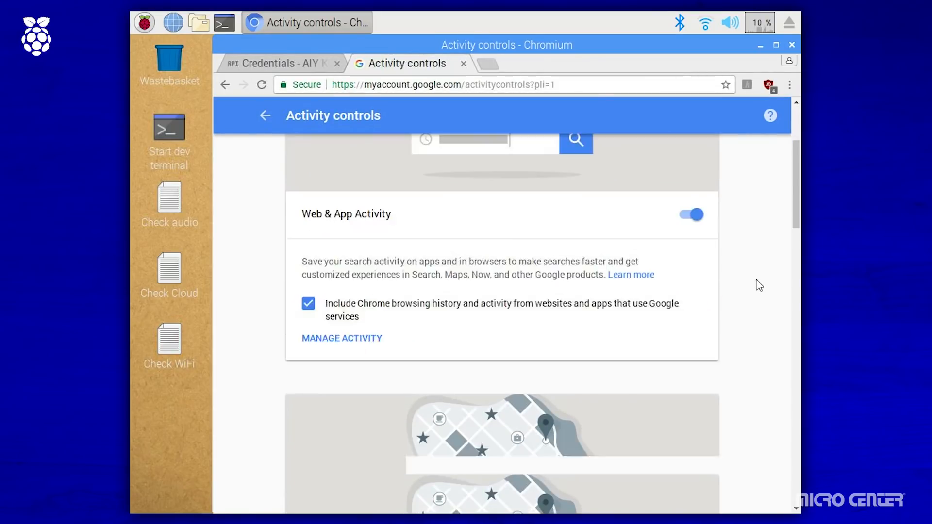
scroll("down", 3)
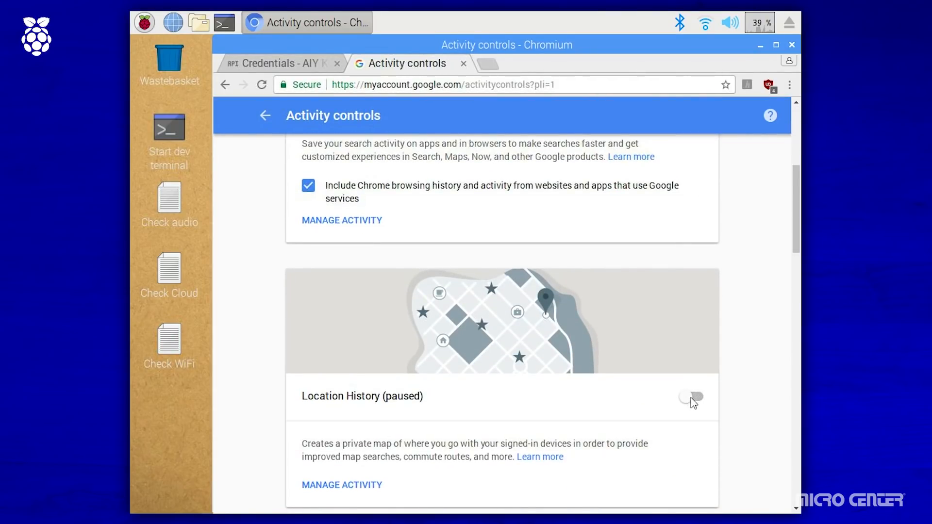
left_click(691, 398)
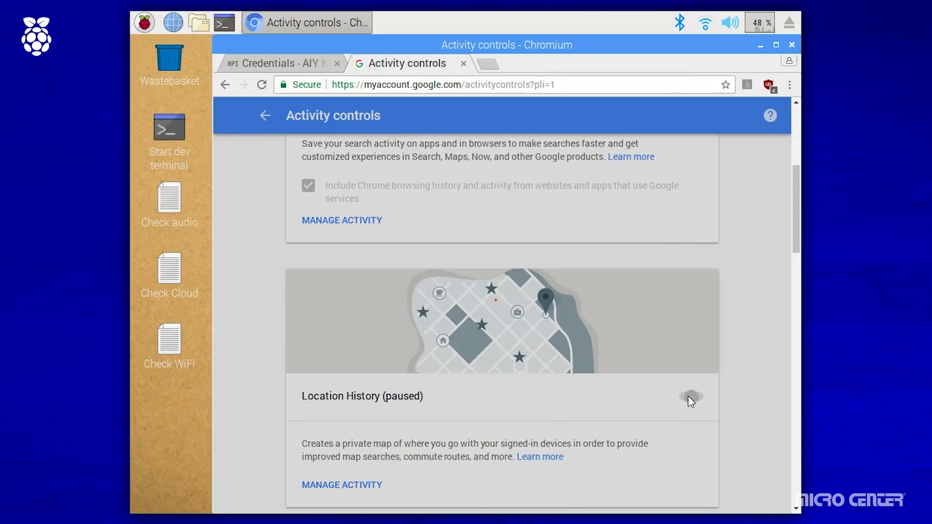
left_click(691, 397)
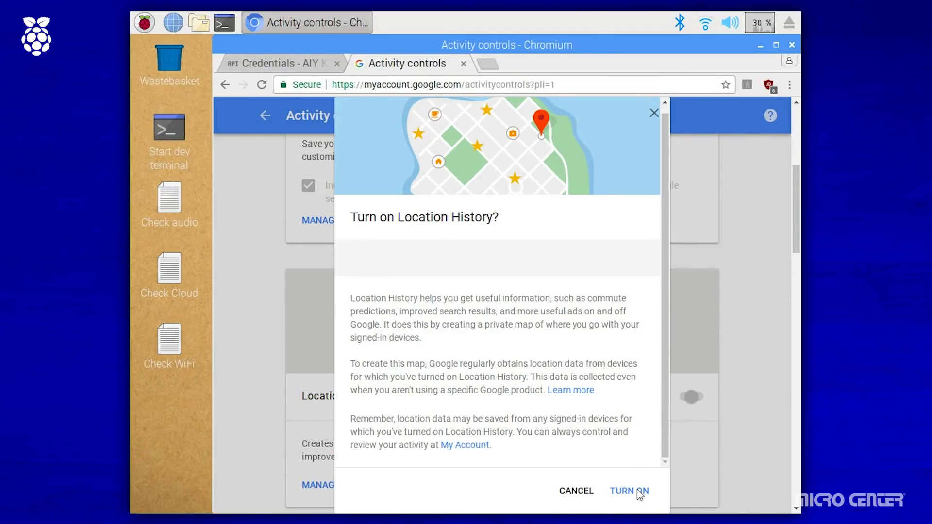
left_click(629, 491)
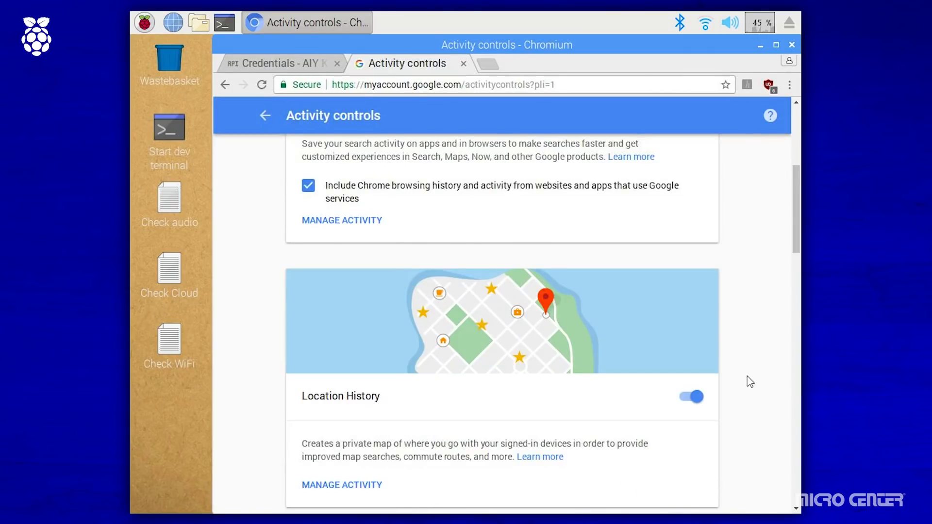
Step: Turn on Voice & Audio Activity and confirm TURN ON
scroll("down", 3)
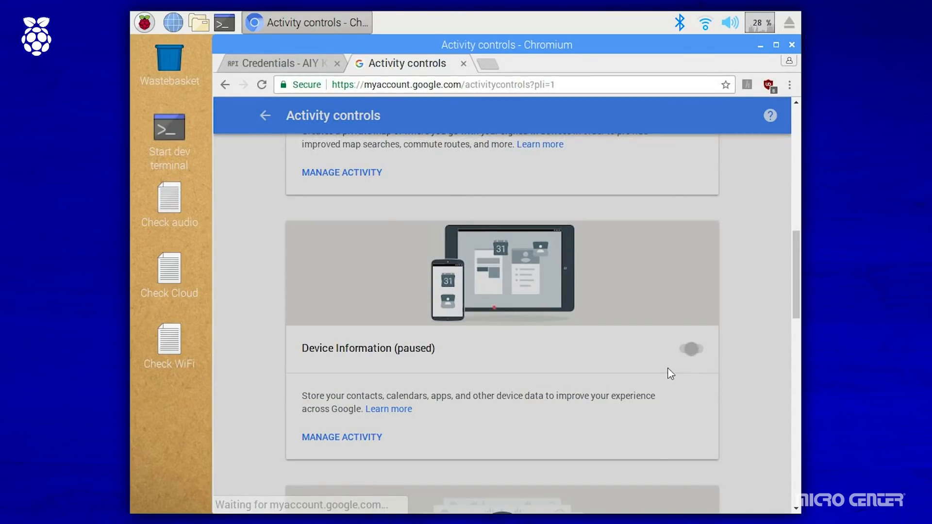
left_click(691, 348)
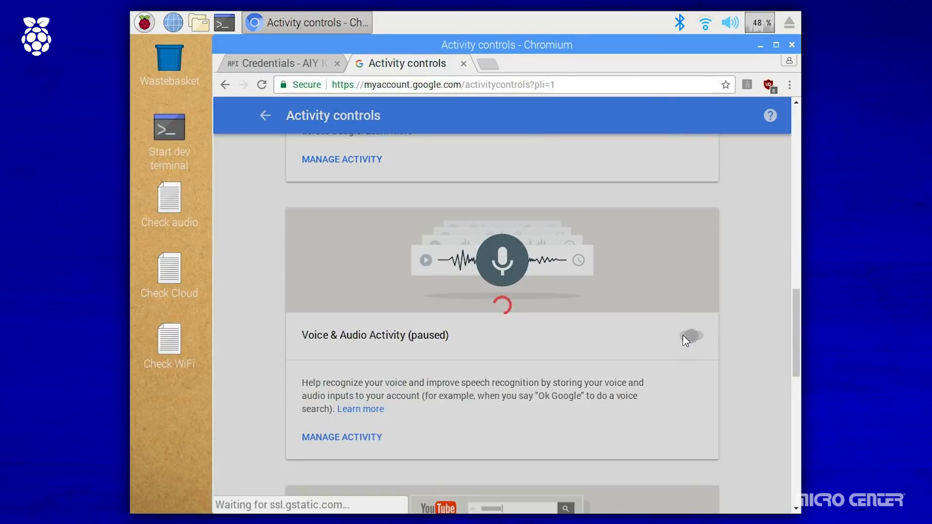
left_click(690, 338)
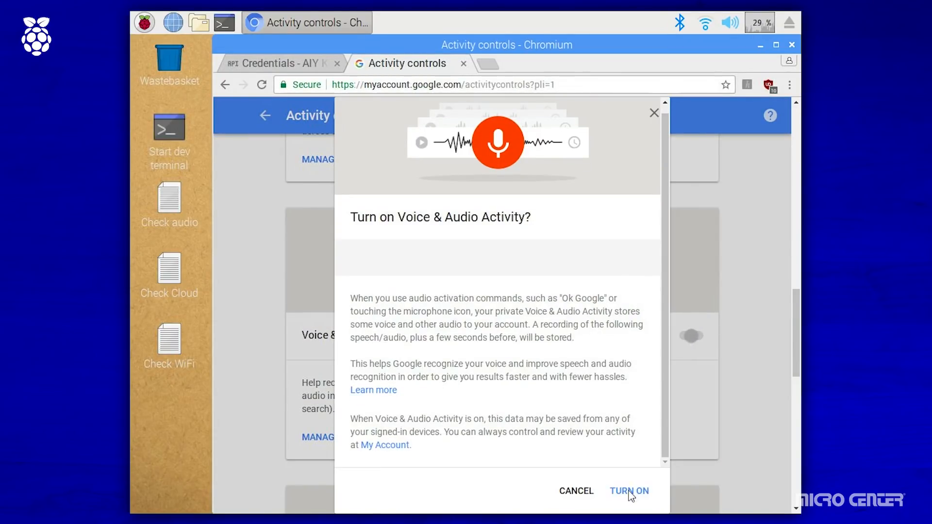
left_click(628, 491)
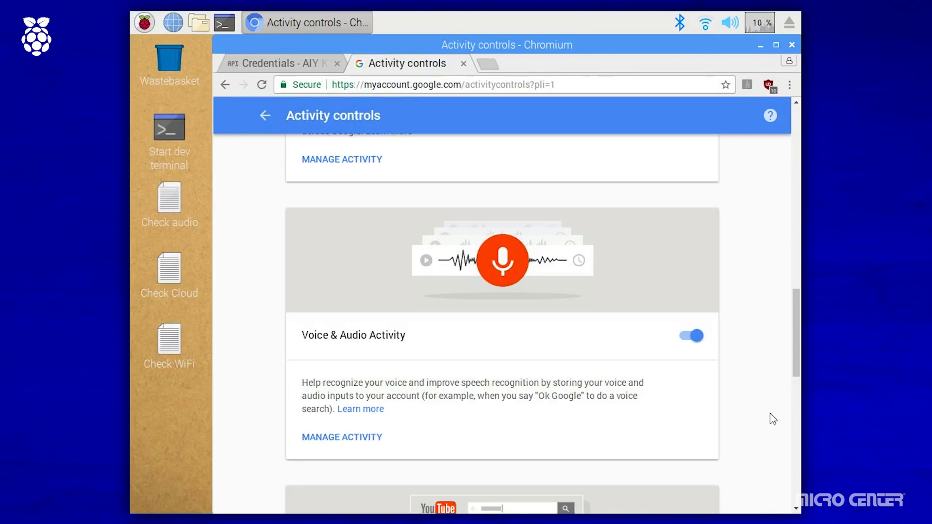
left_click(791, 43)
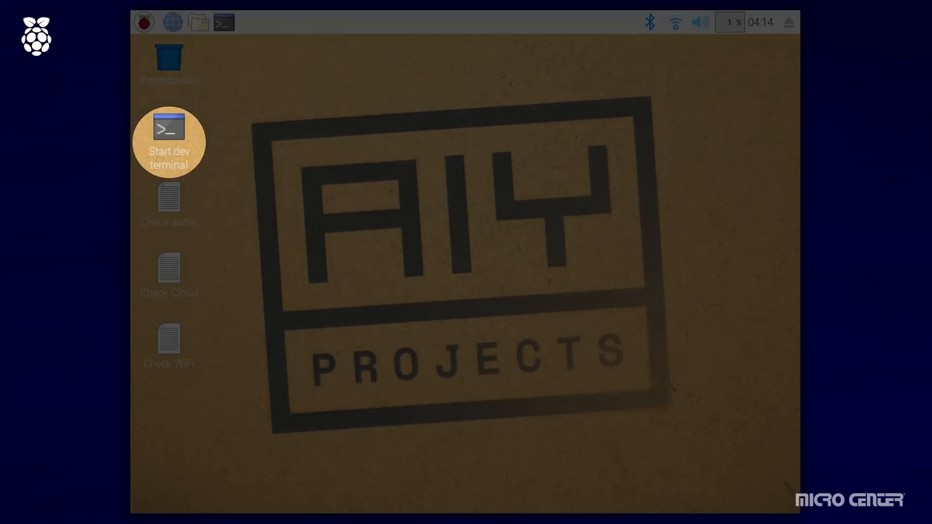
Step: Run src/assistant_library_demo.py in a new dev terminal, prompting Google account sign-in
double_click(168, 127)
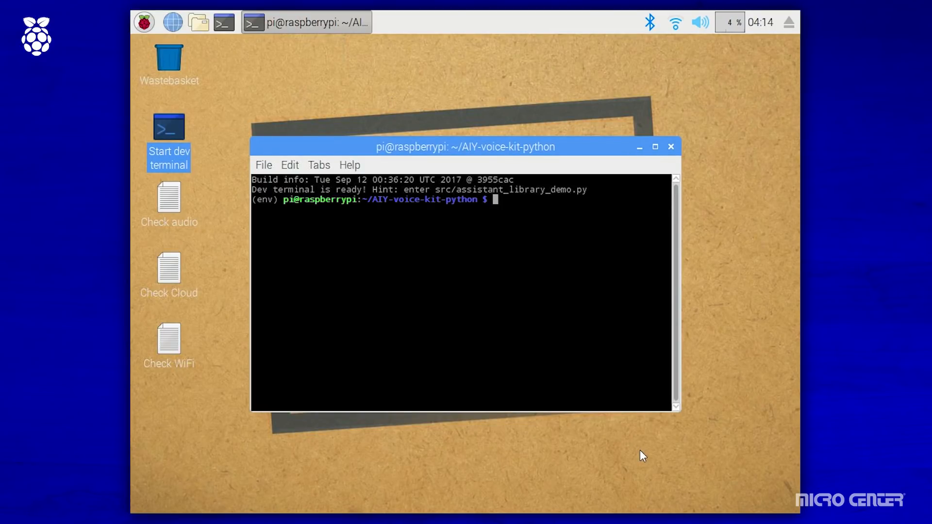
type("sr")
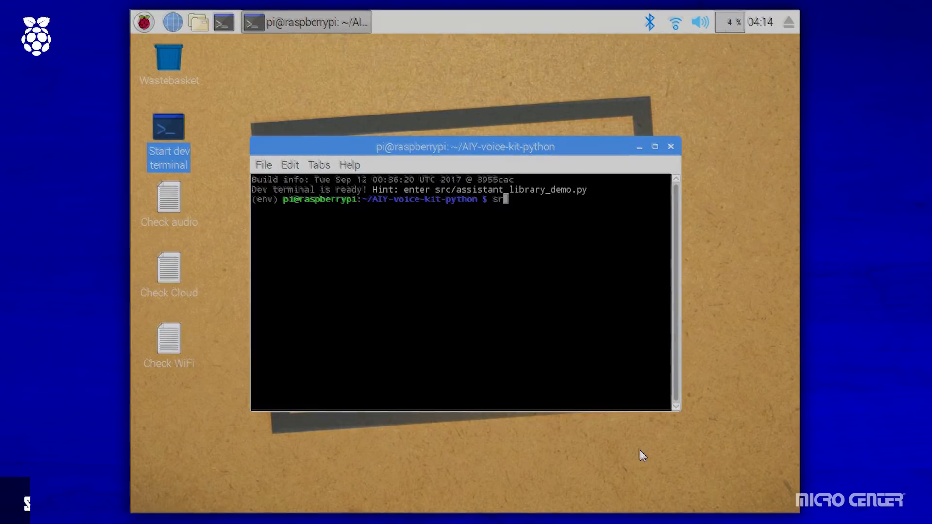
type("c/assistant_library_d")
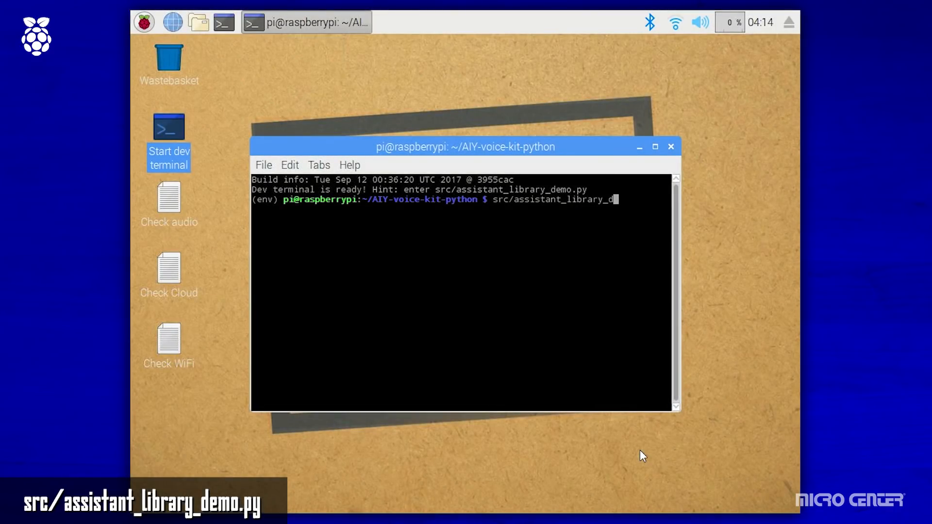
type("emo.py")
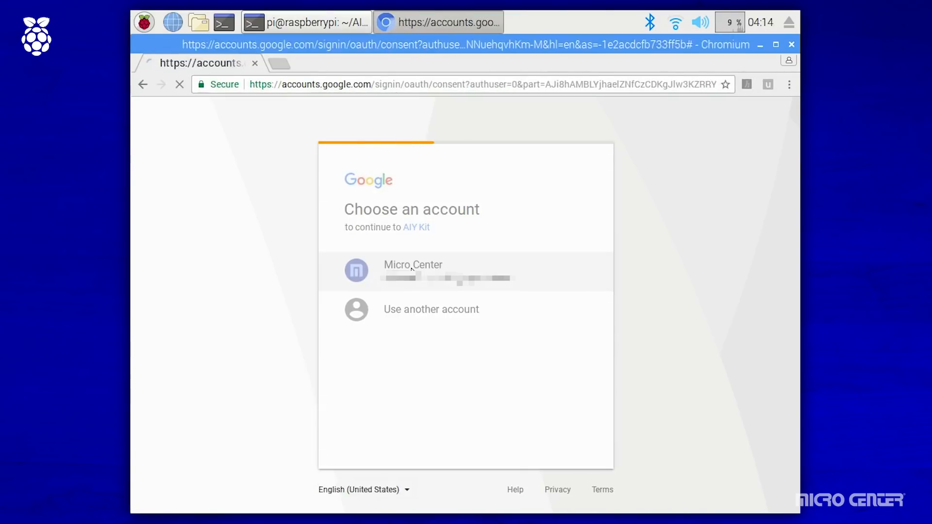
Step: Choose the account, allow AIY Kit access to Google Assistant, and close the Chromium page
left_click(412, 271)
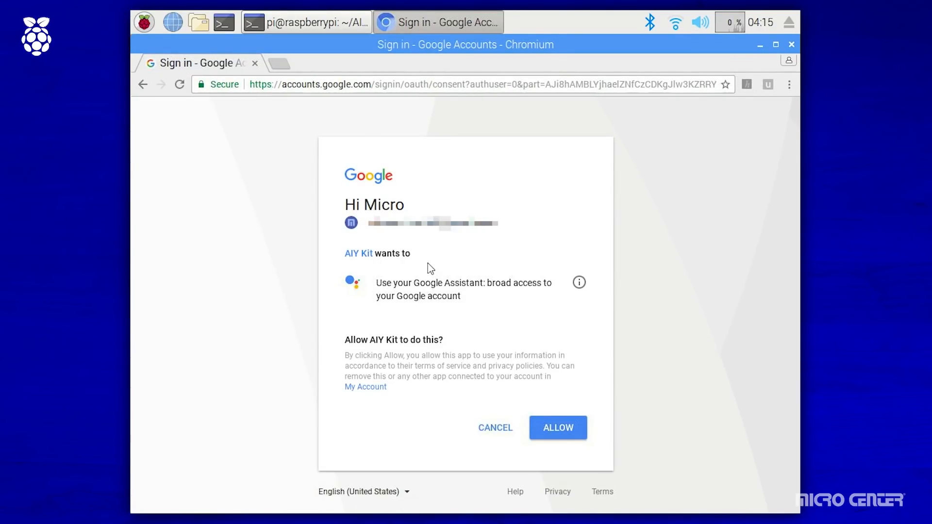
left_click(557, 428)
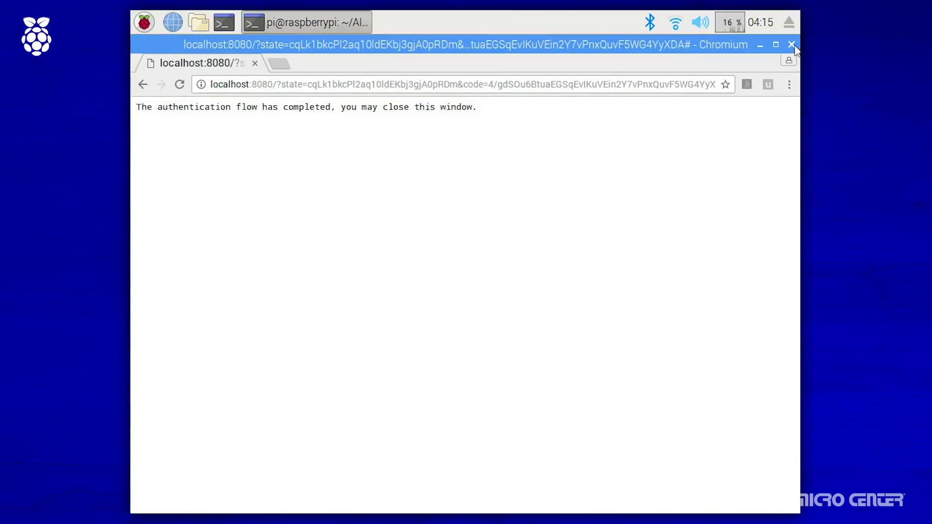
left_click(793, 44)
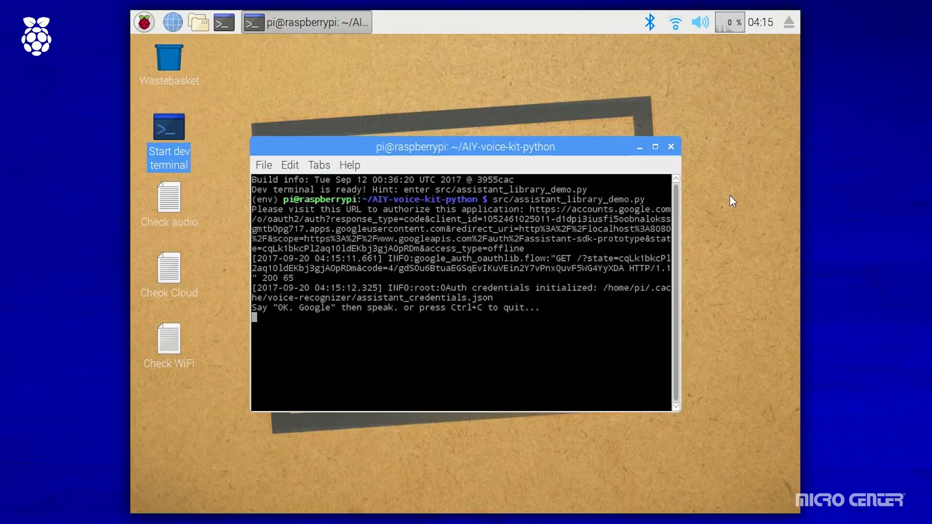
Step: Close the dev terminal once OAuth credentials are initialized and the demo awaits OK Google
left_click(671, 147)
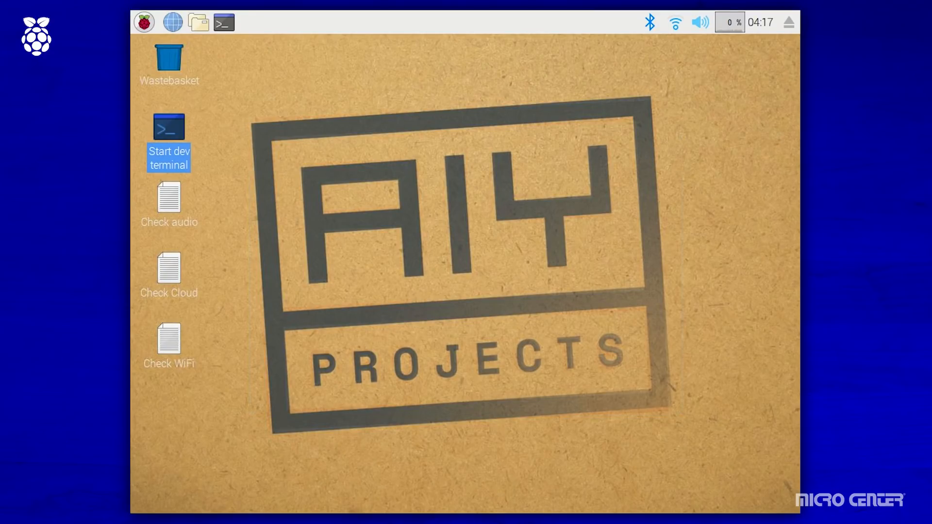
Step: Start a fresh dev terminal with src/assistant_grpc_demo.py entered at the prompt, not yet run
double_click(168, 126)
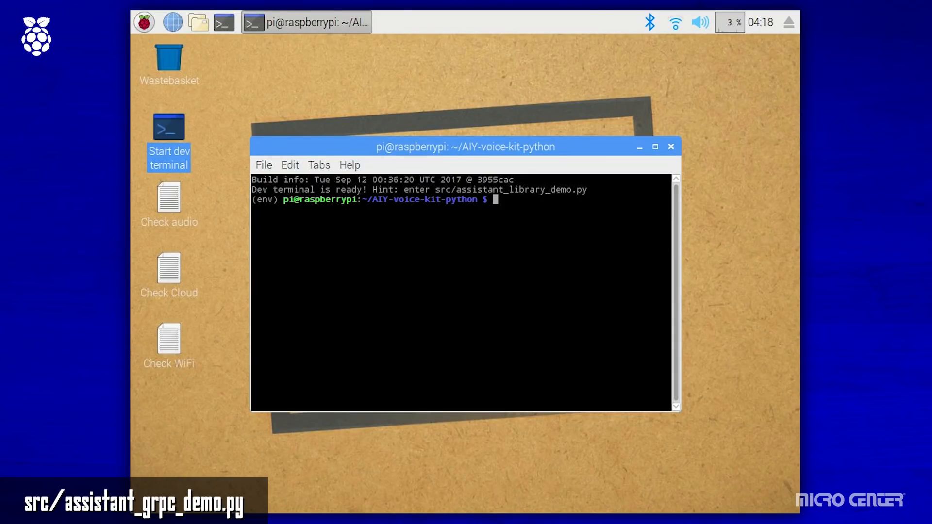
type("src/")
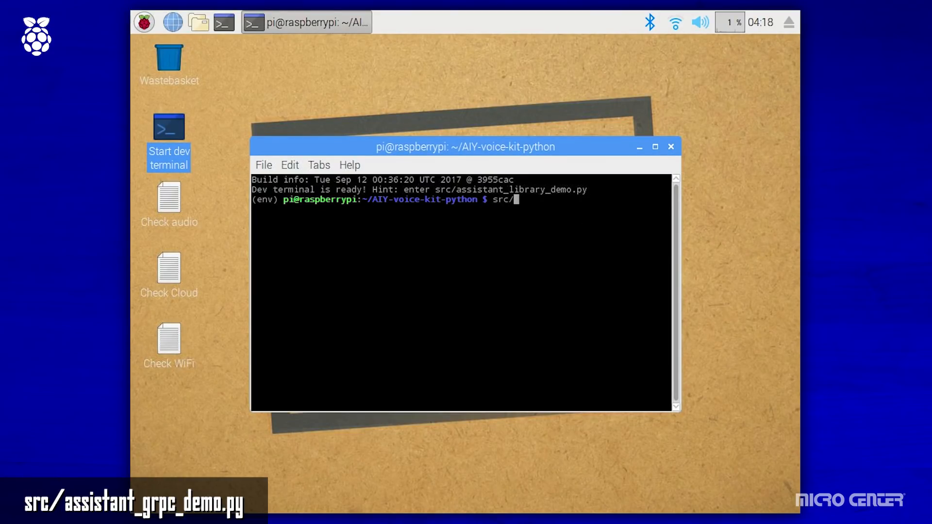
type("assistant_")
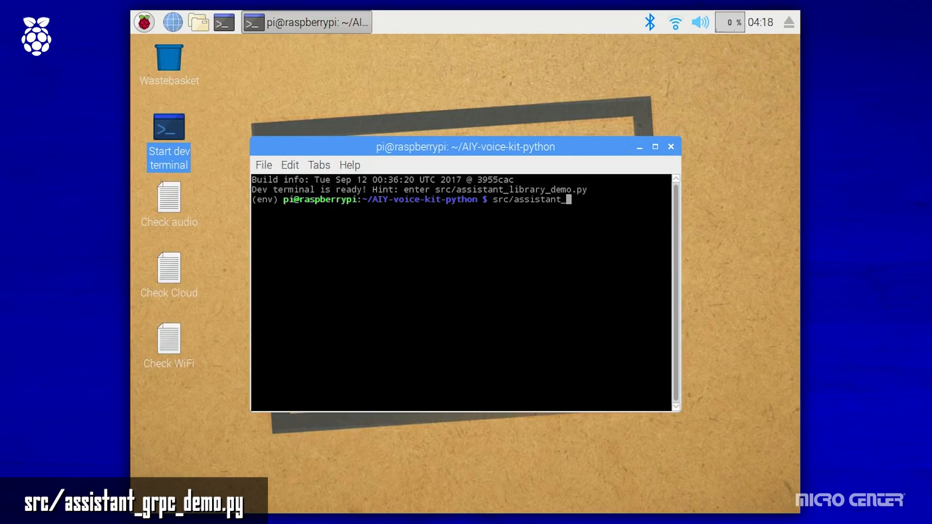
type("grpc_demo.py")
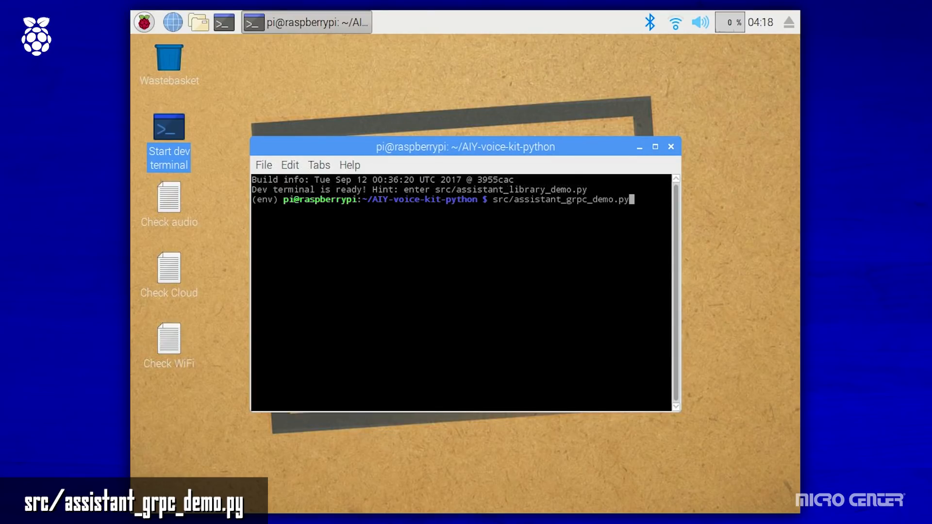